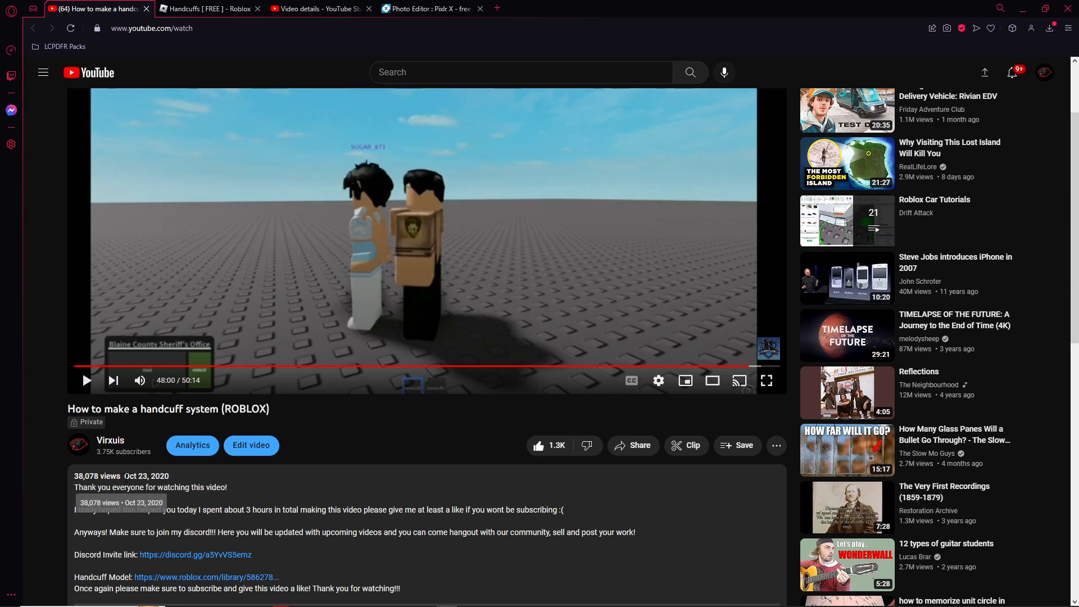
Step: Expand the Handcuffs model in Explorer to reveal its Police and Prisoner team objects
double_click(146, 476)
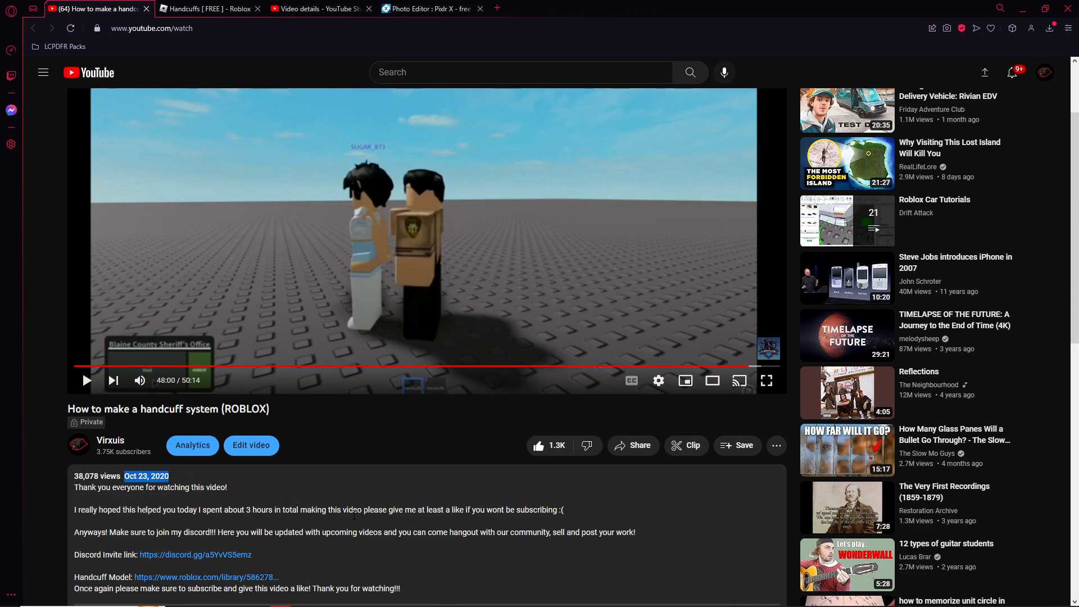
mouse_move(203, 387)
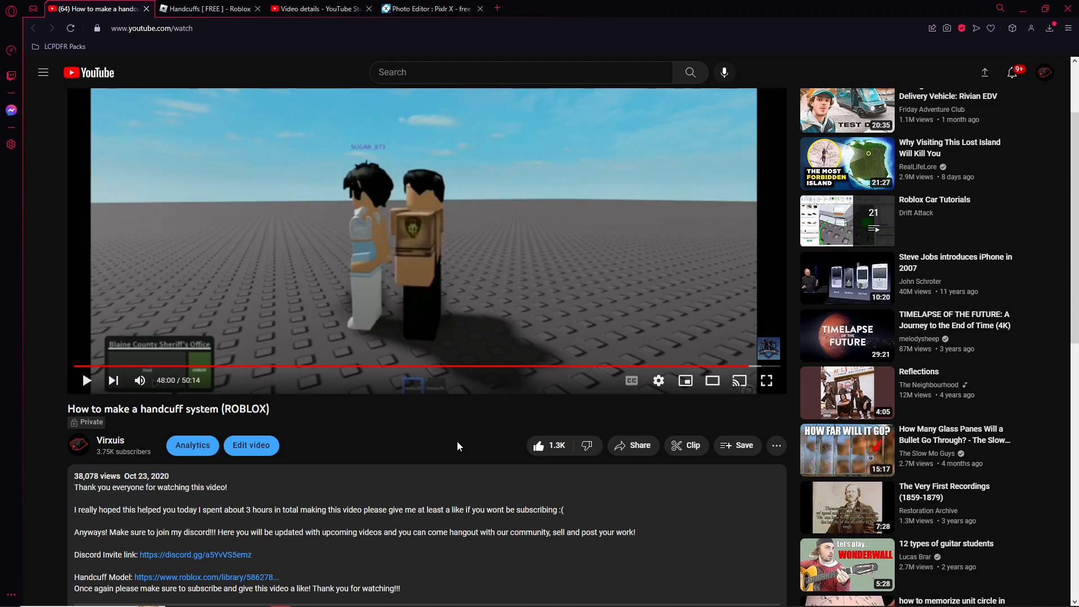
mouse_move(455, 442)
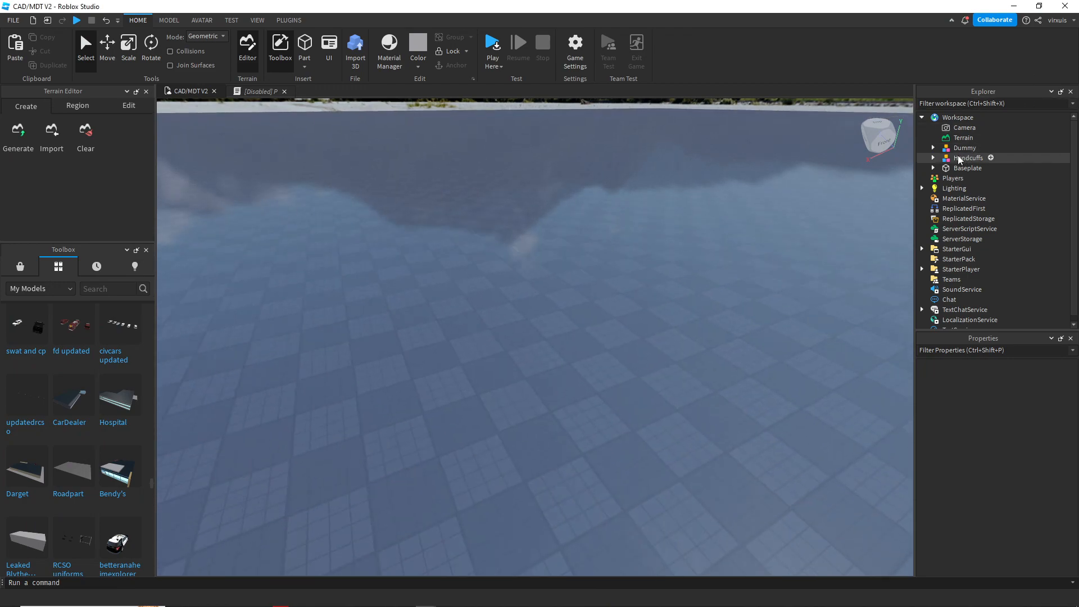
left_click(933, 157)
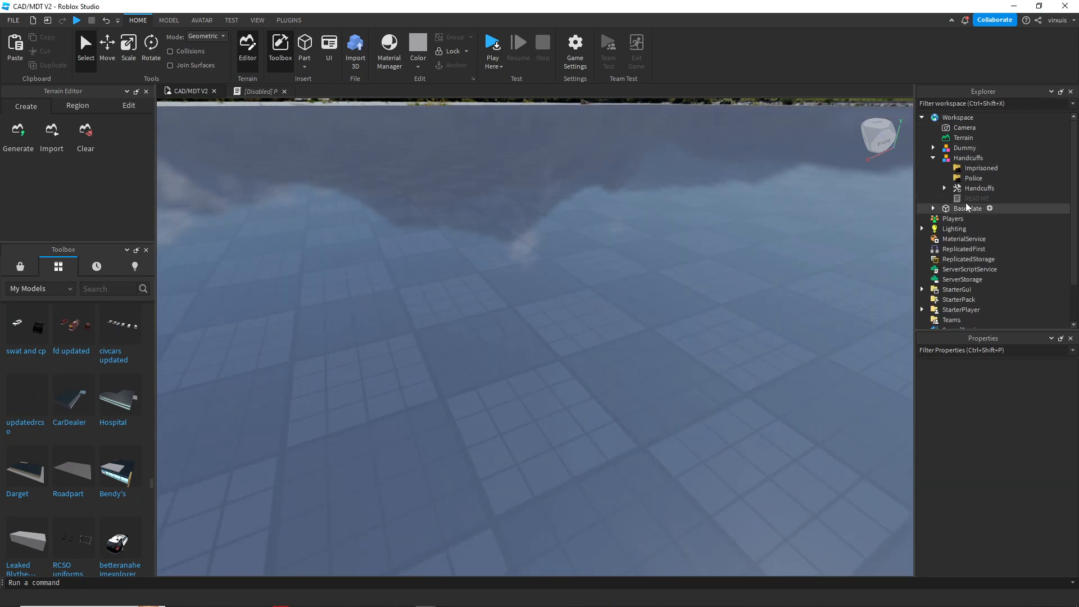
scroll("down", 3)
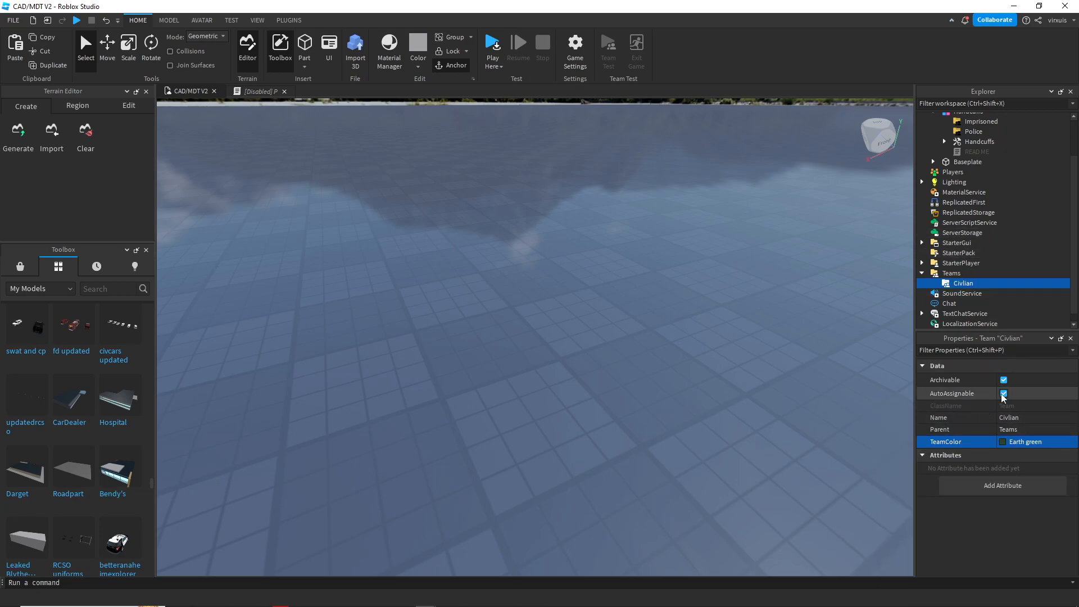
Step: Check the Civilian team's AutoAssignable setting and the moved teams' properties under Teams
left_click(1003, 393)
type("Prisoner")
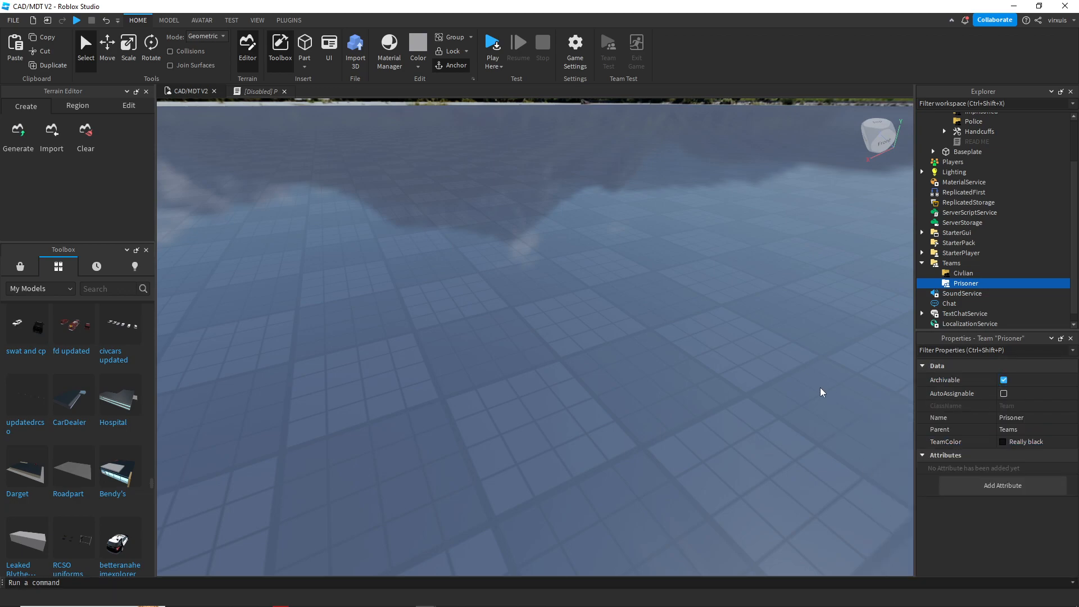
right_click(962, 273)
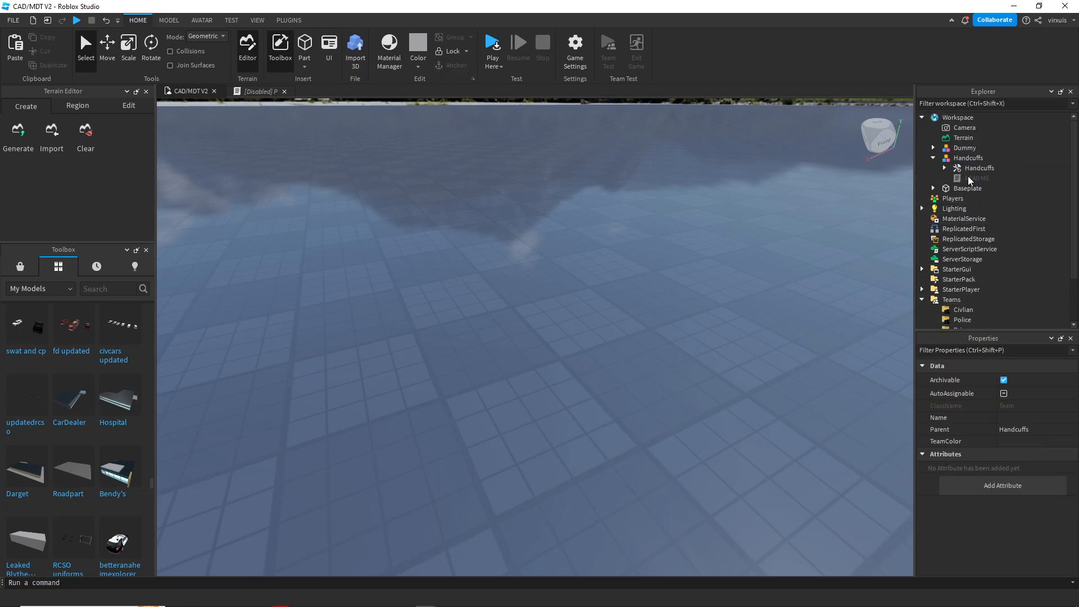
Step: Place the Handcuffs tool in StarterPack and expand it to show its Script, LocalScript and Handle
left_click(967, 157)
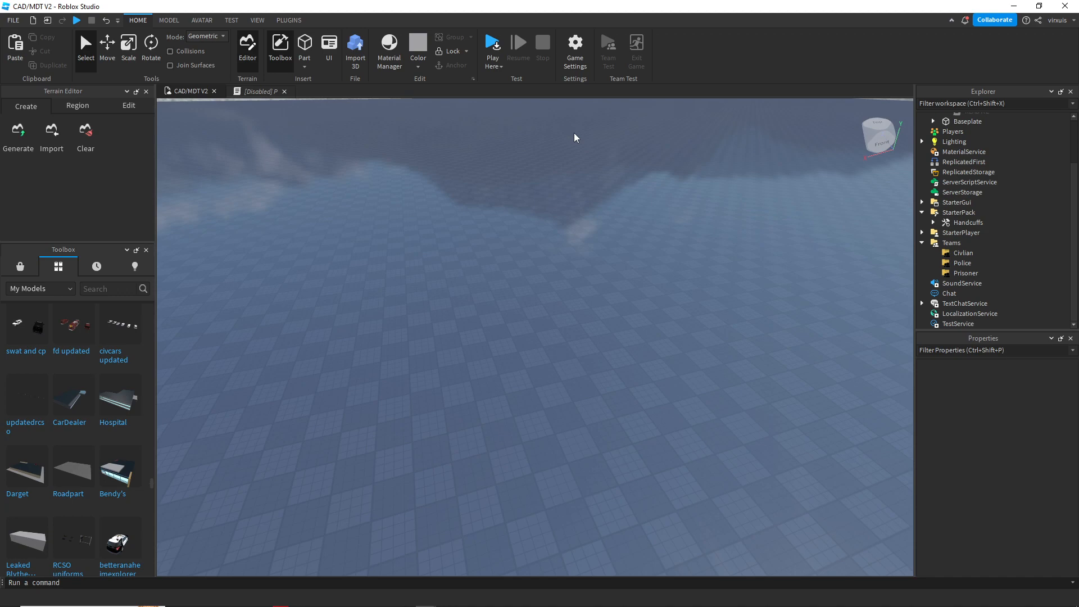
left_click(575, 47)
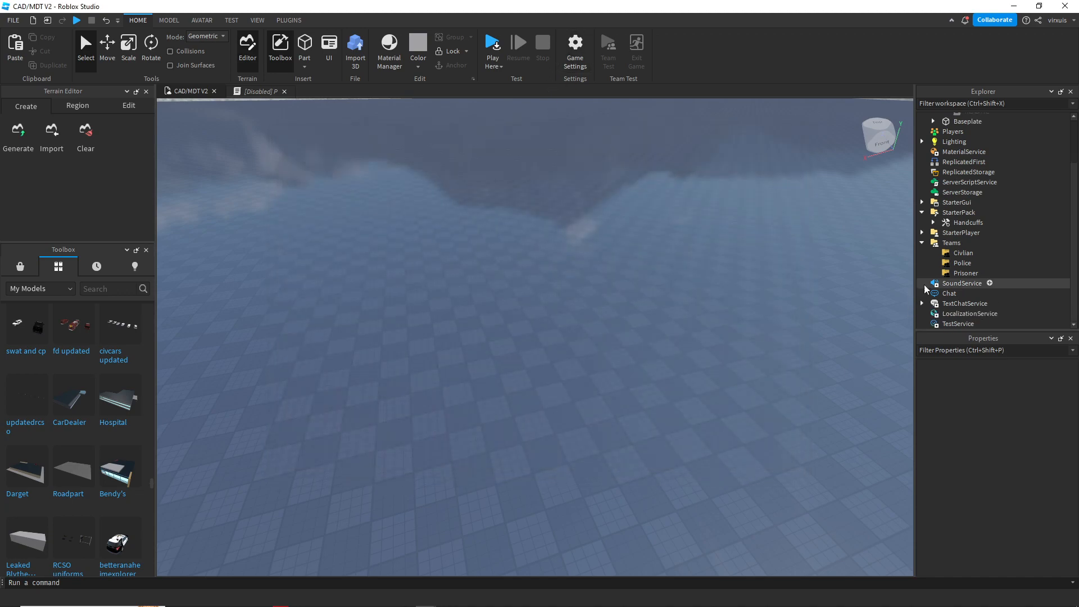
left_click(933, 222)
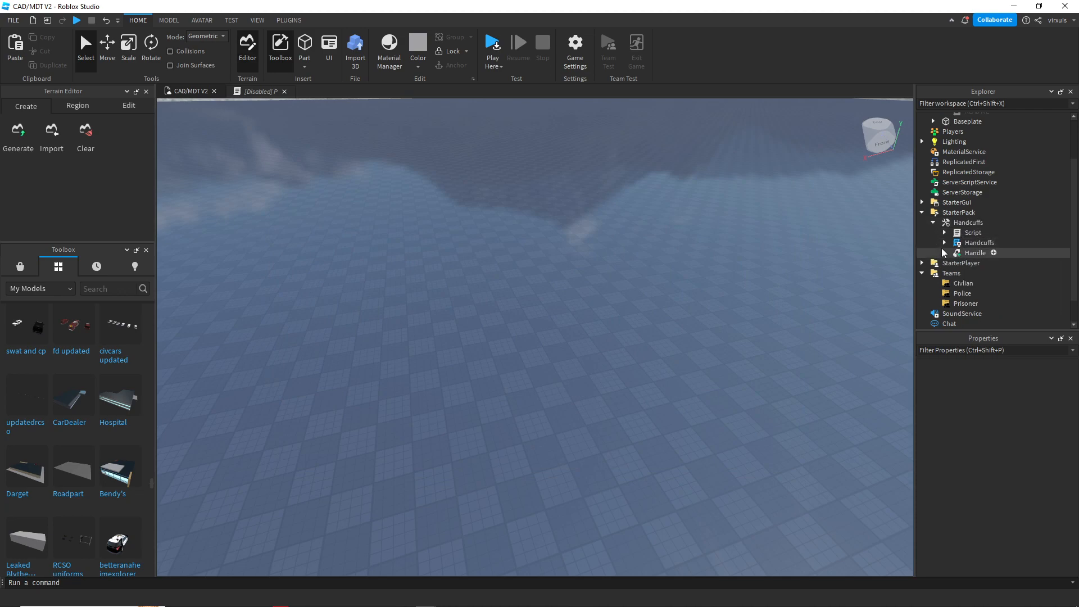
double_click(979, 242)
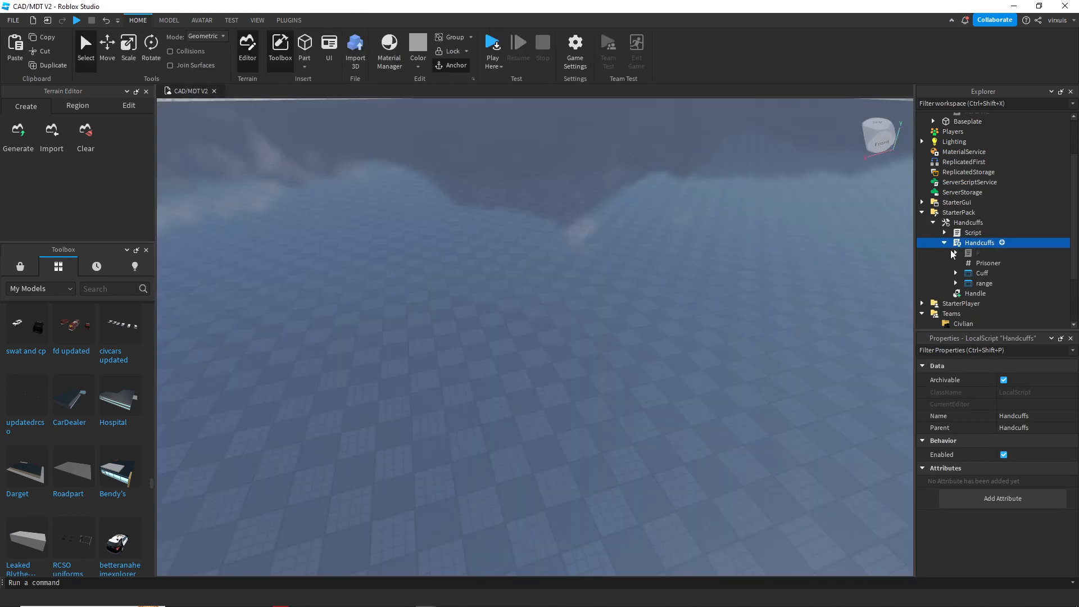
Step: Add local ArrestedTeam = BrickColor.new("Really black") near the top of script P
double_click(978, 252)
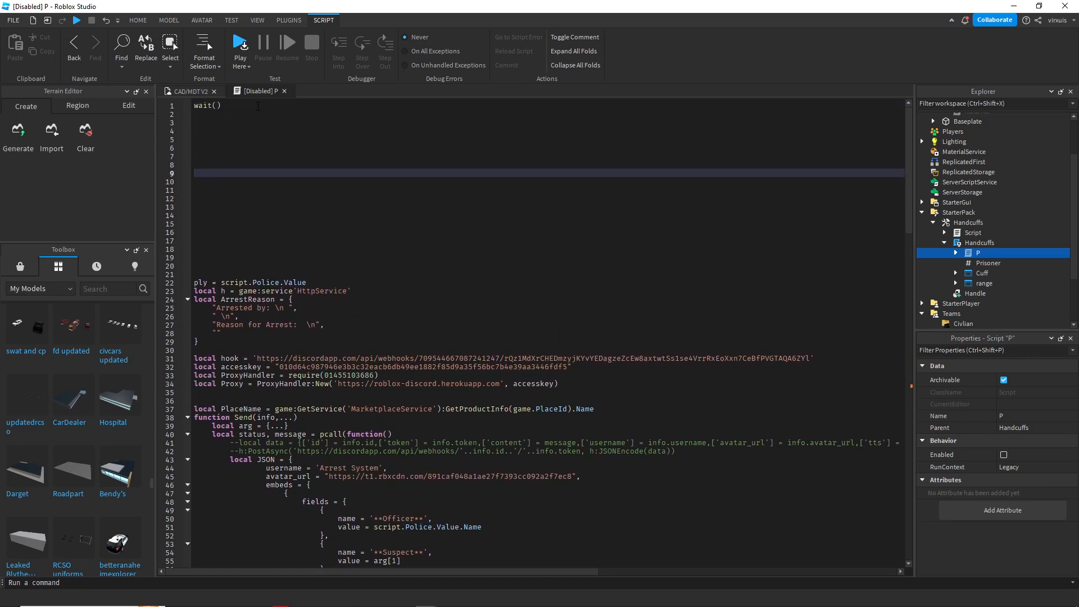
type("local")
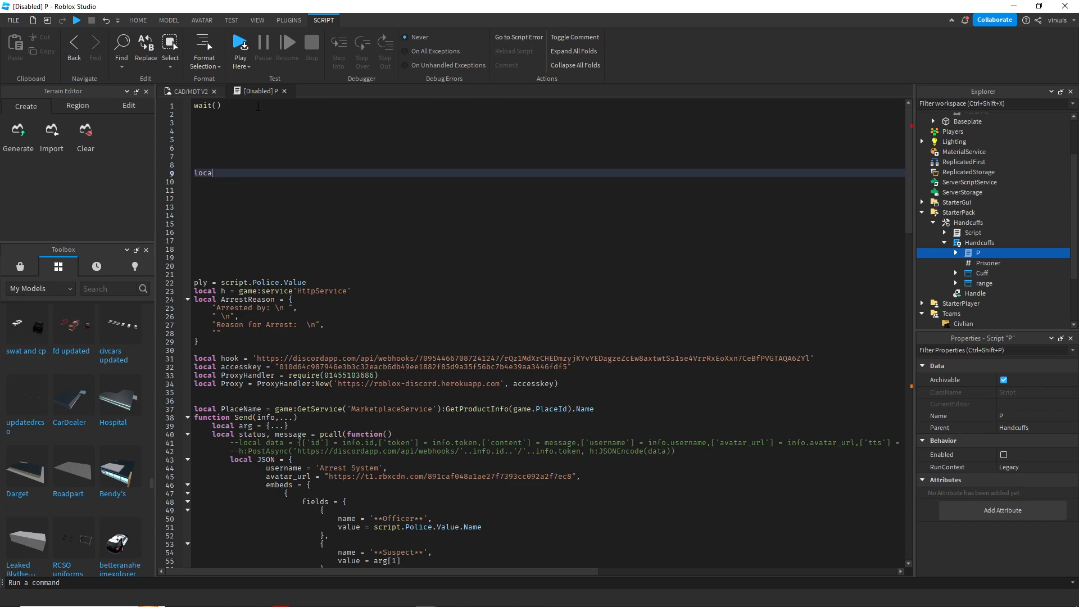
type("Arrest")
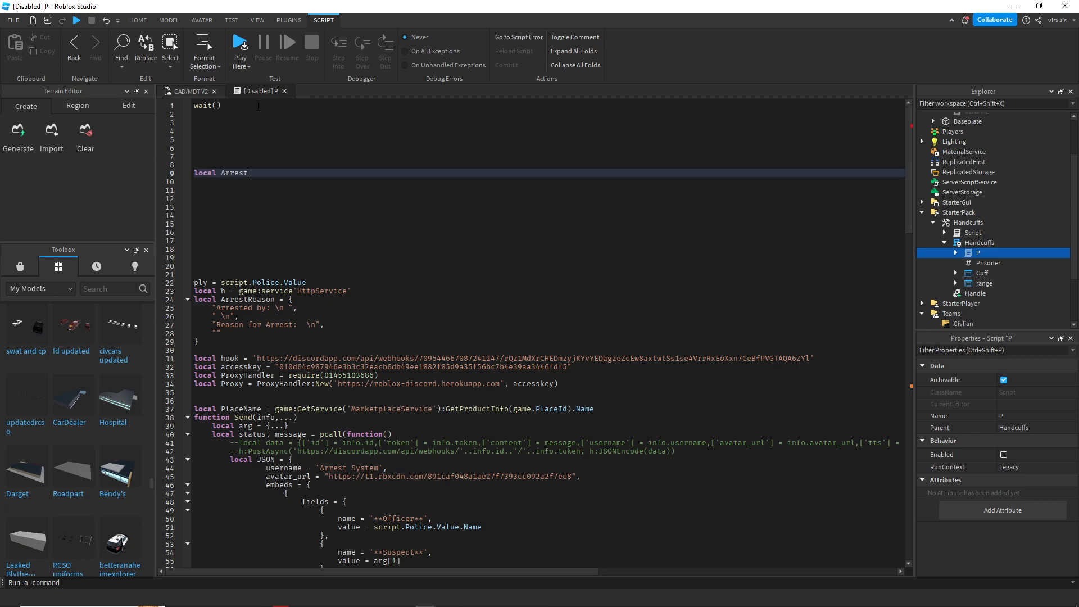
type("edTeam =")
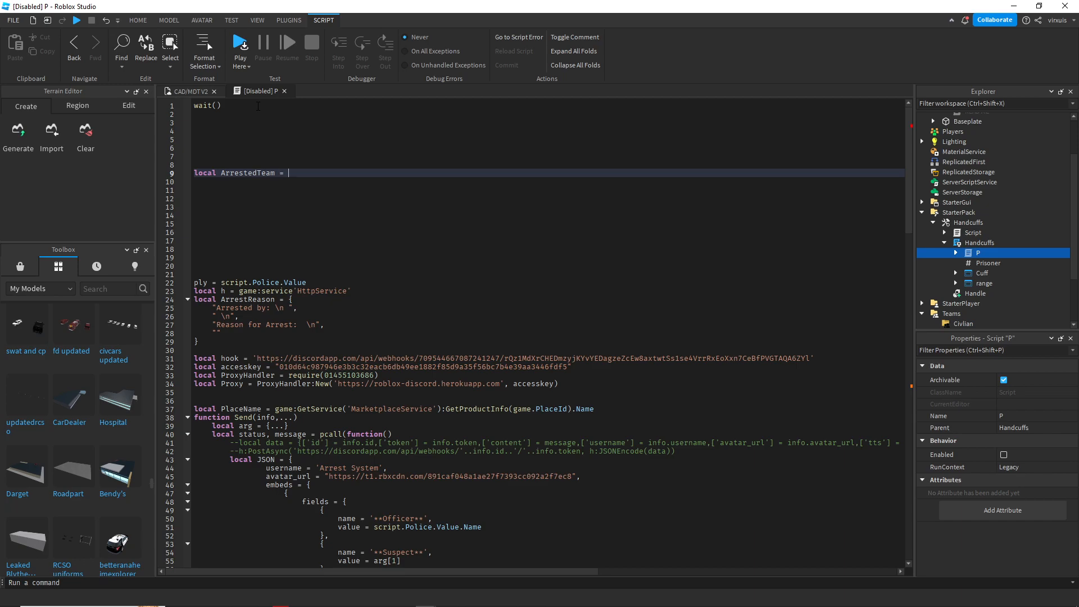
scroll("down", 3)
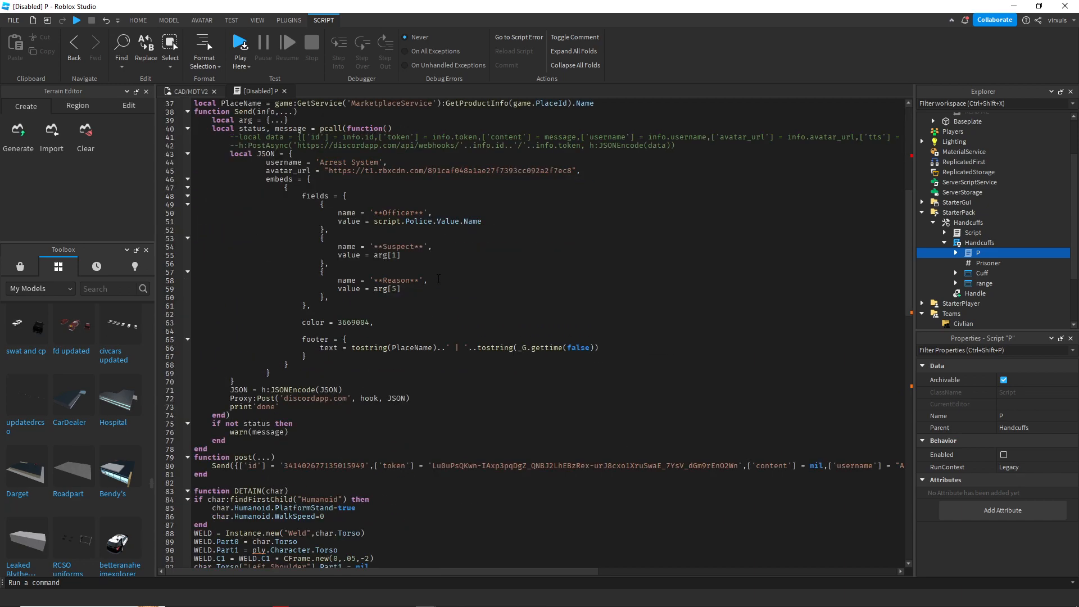
scroll("down", 3)
type("local ArrestedTeam = b")
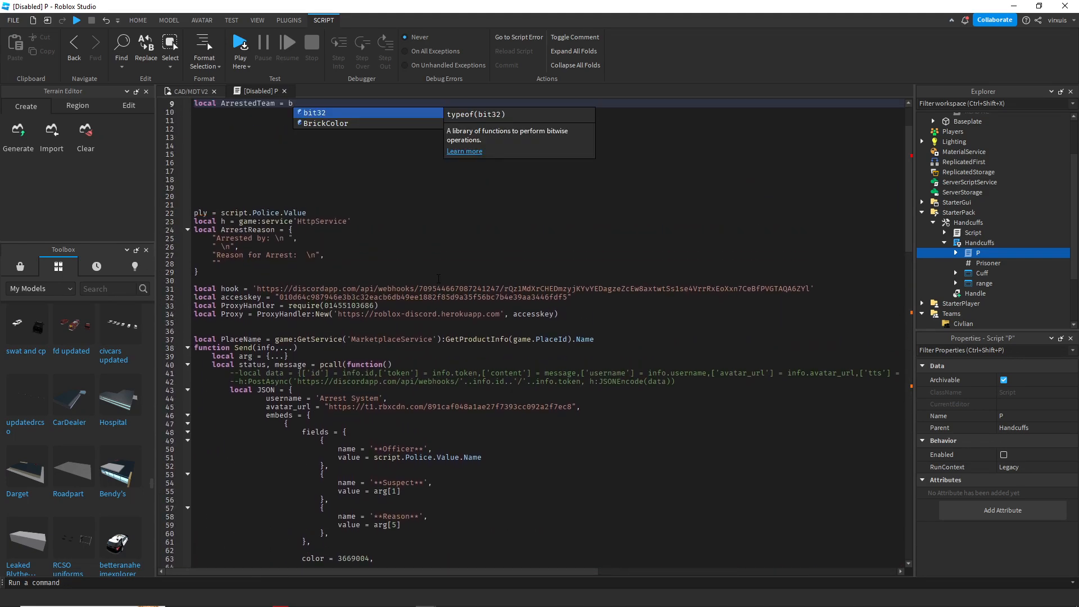
type("BrickColor.new()")
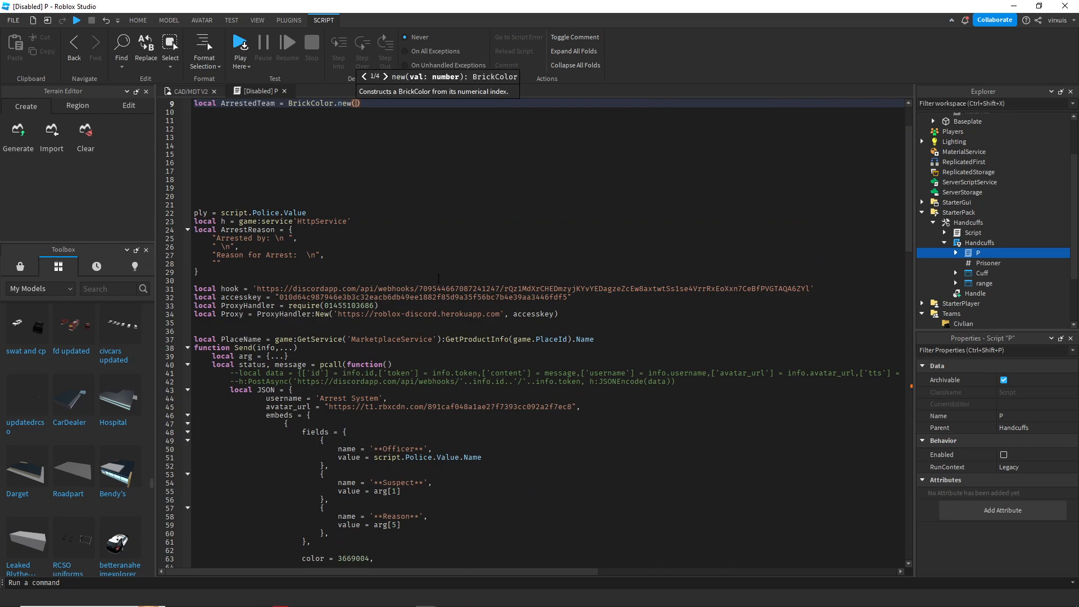
type("\"")
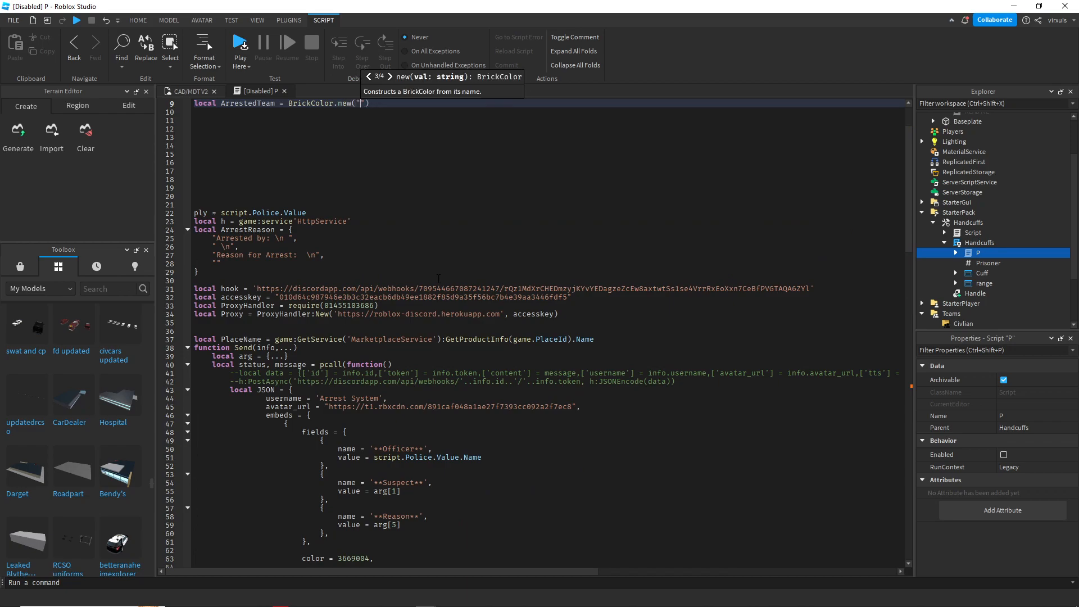
type("Really b")
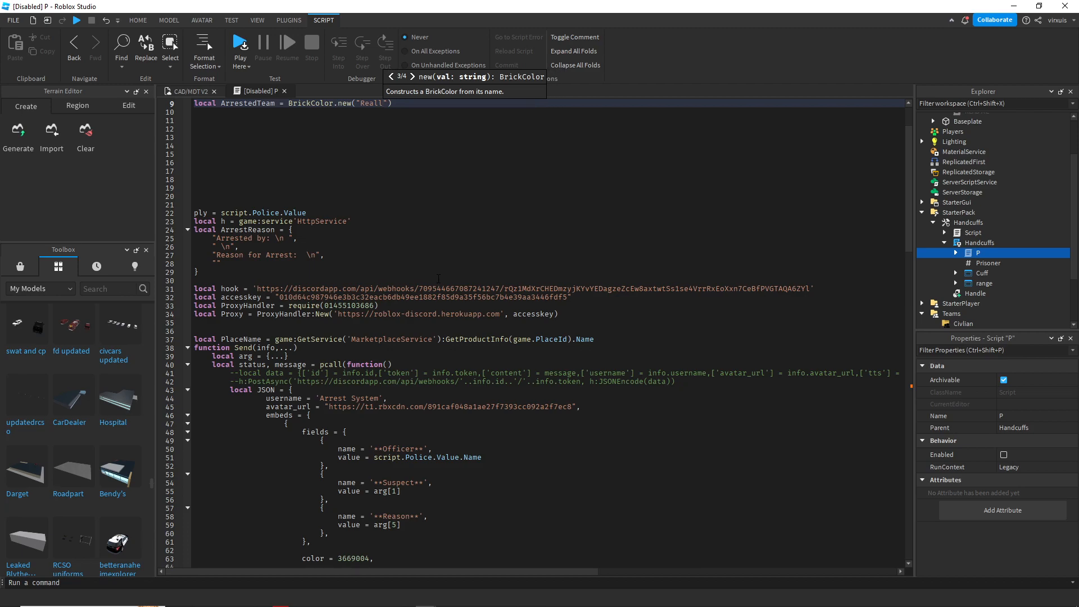
type("y")
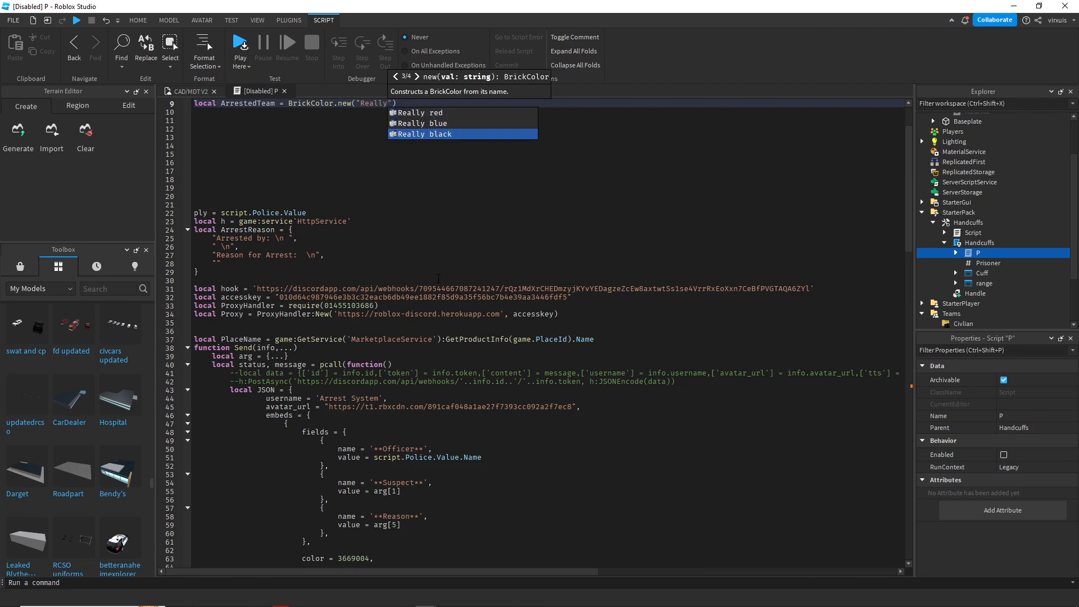
Step: Reference the ArrestedTeam variable where the team colour is set around line 133
scroll("down", 3)
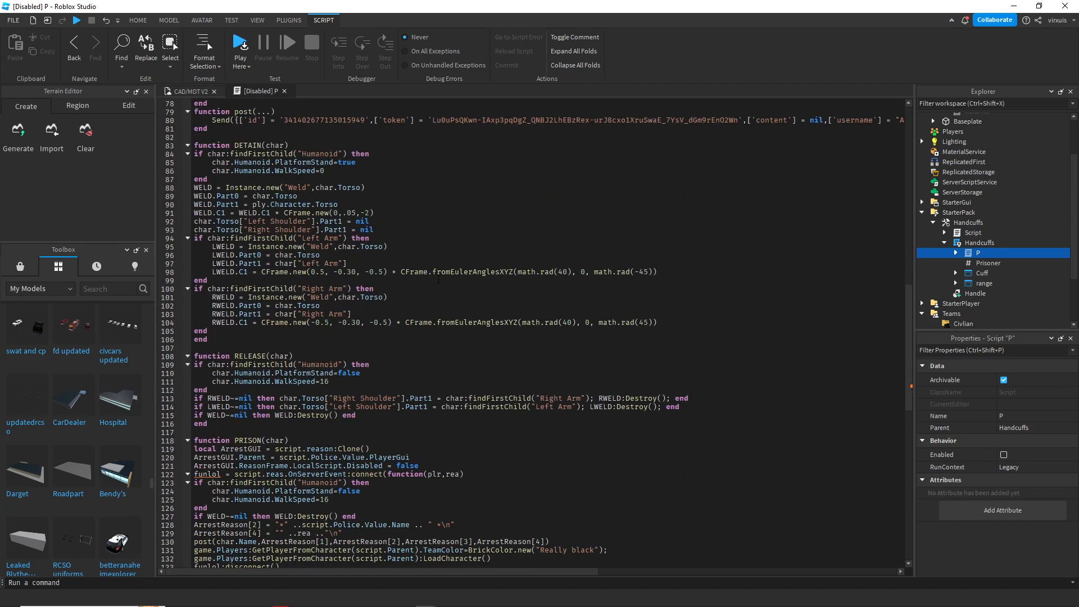
scroll("down", 3)
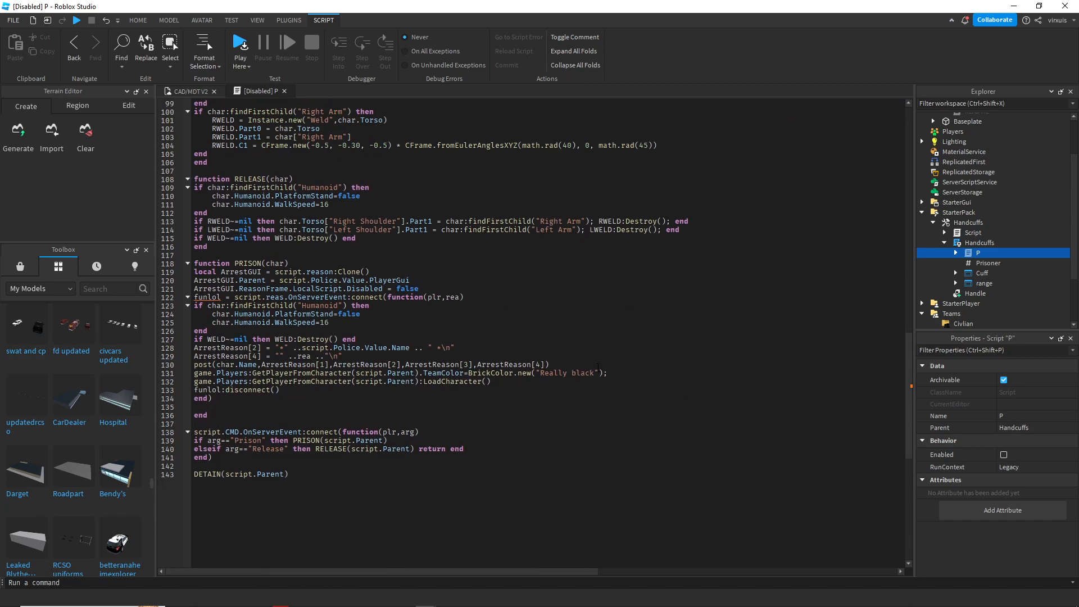
left_click(280, 390)
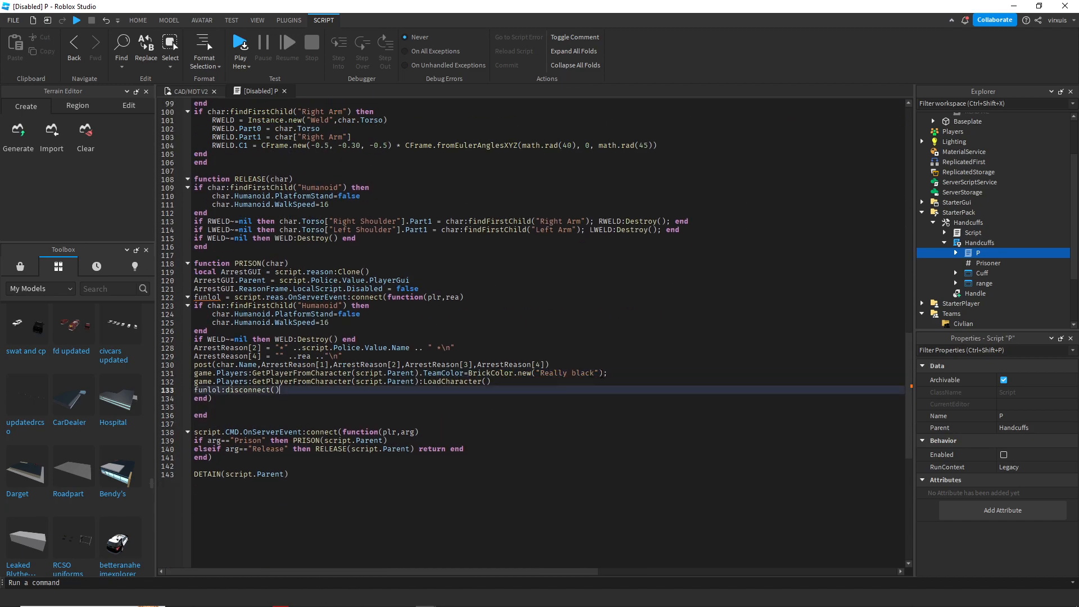
type("arr")
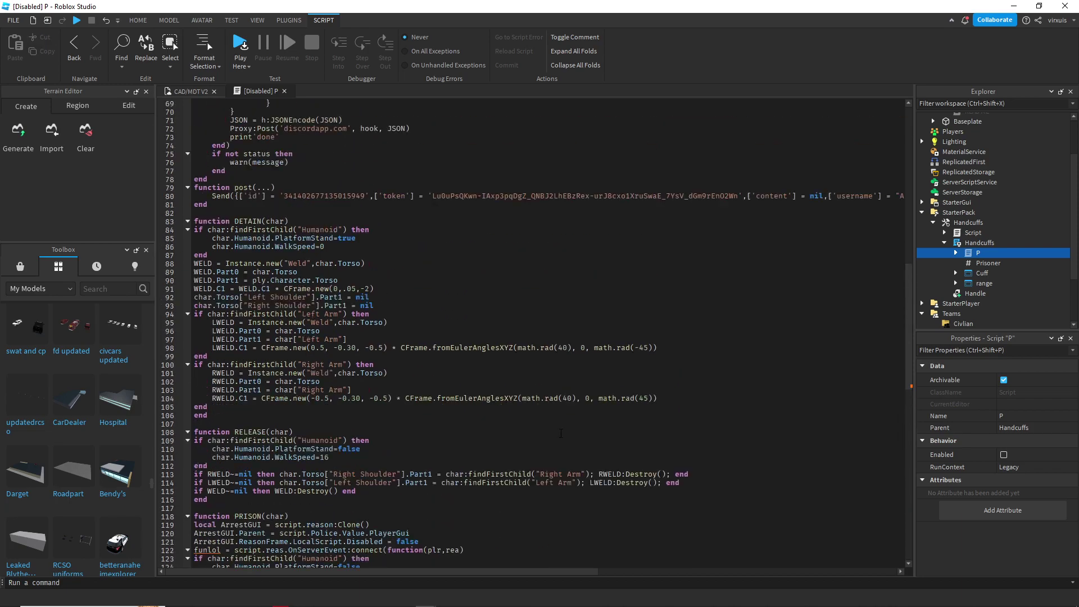
scroll("down", 3)
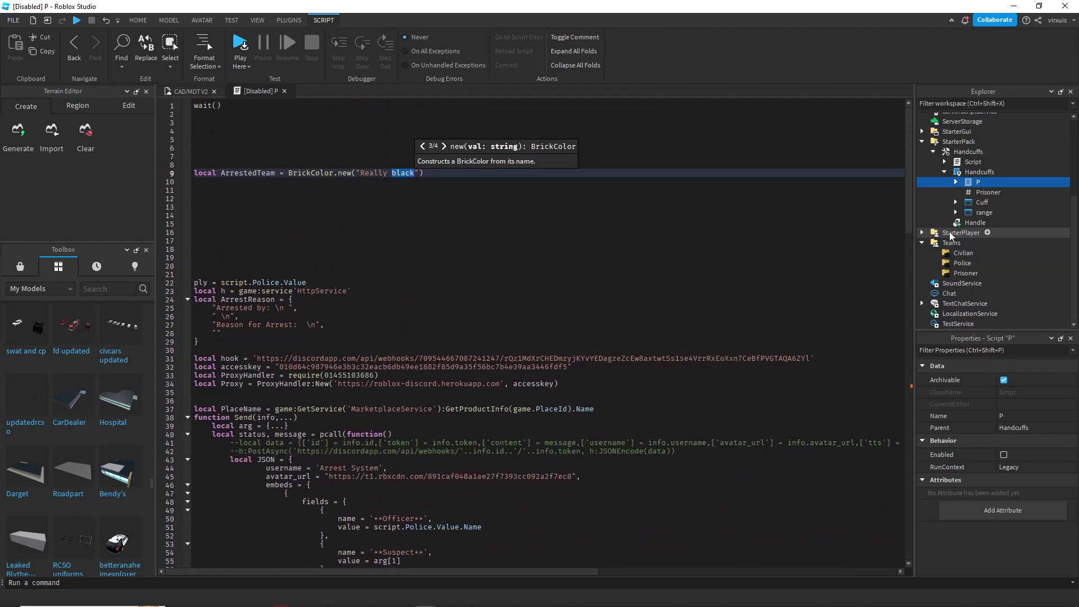
Step: Match ArrestedTeam to the Prisoner team's Really red colour and return to the place's 3D view
left_click(966, 273)
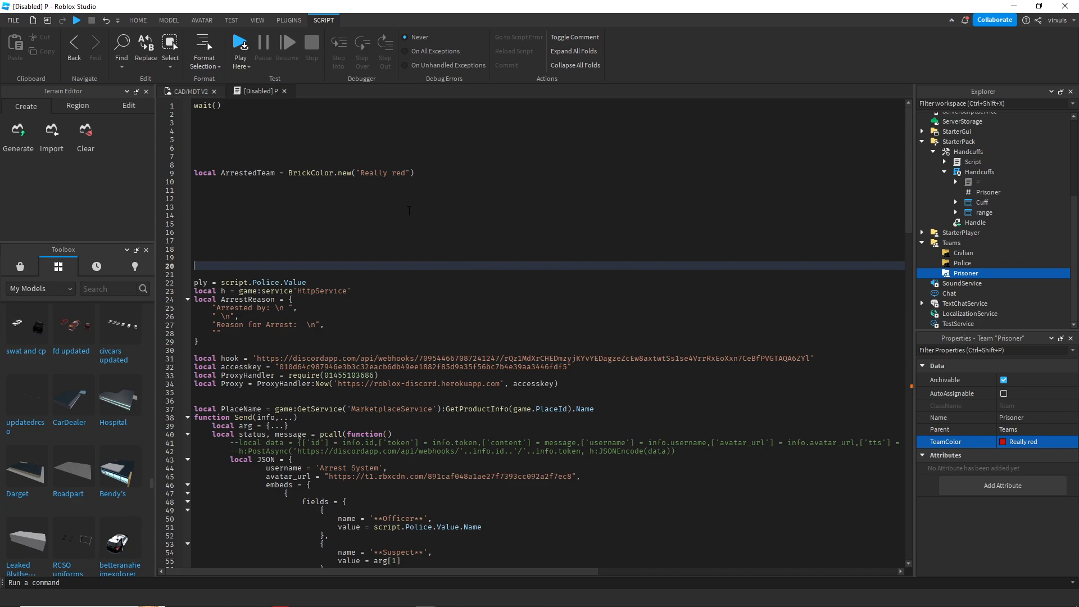
left_click(190, 91)
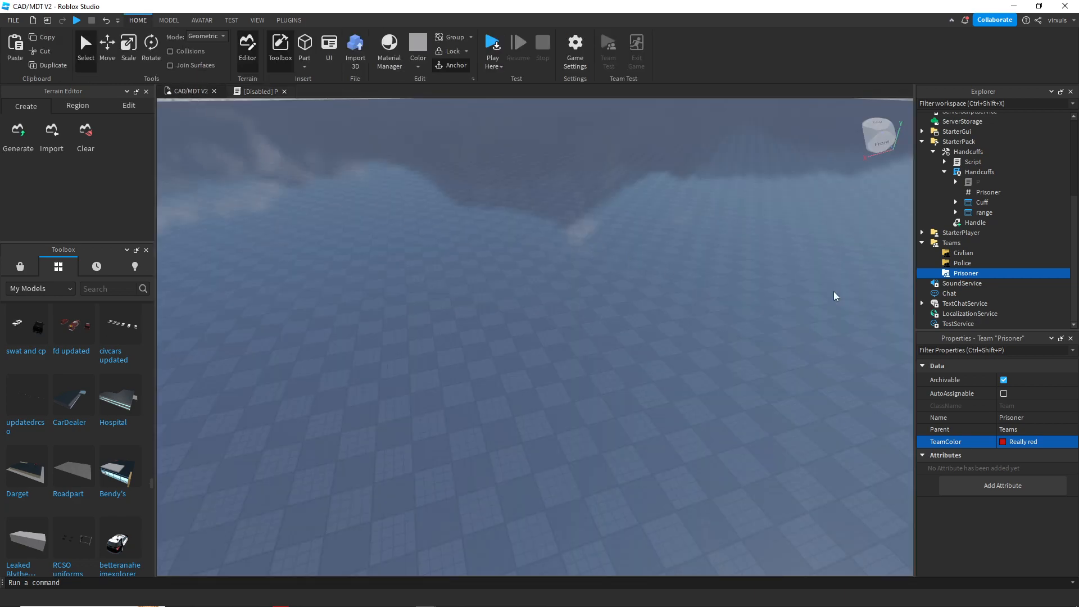
scroll("down", 3)
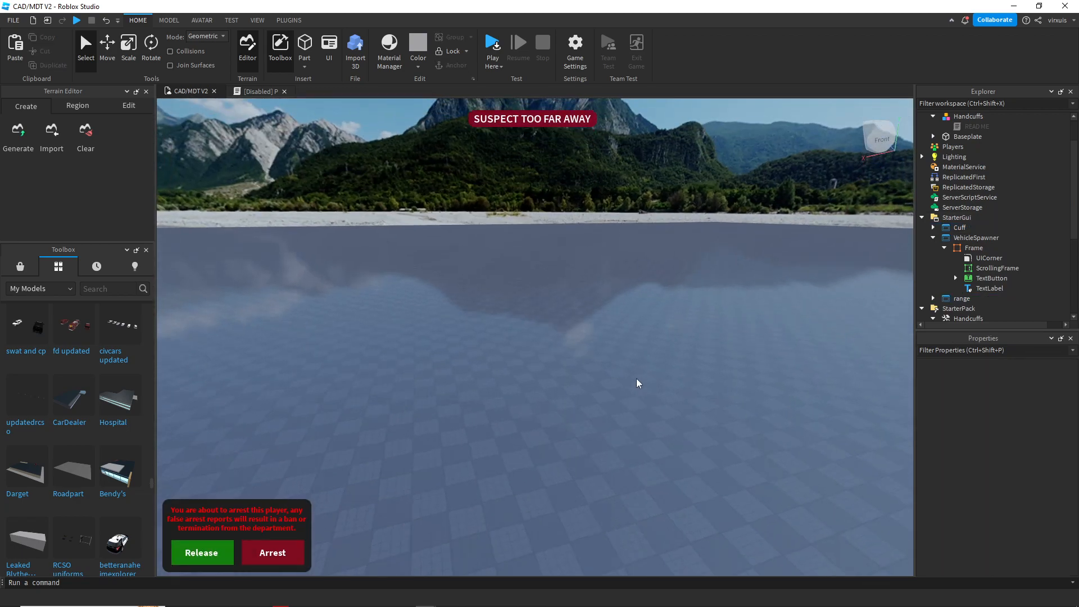
Step: Resize the Cuff arrest-confirmation panel and widen its Notice warning text
left_click(997, 267)
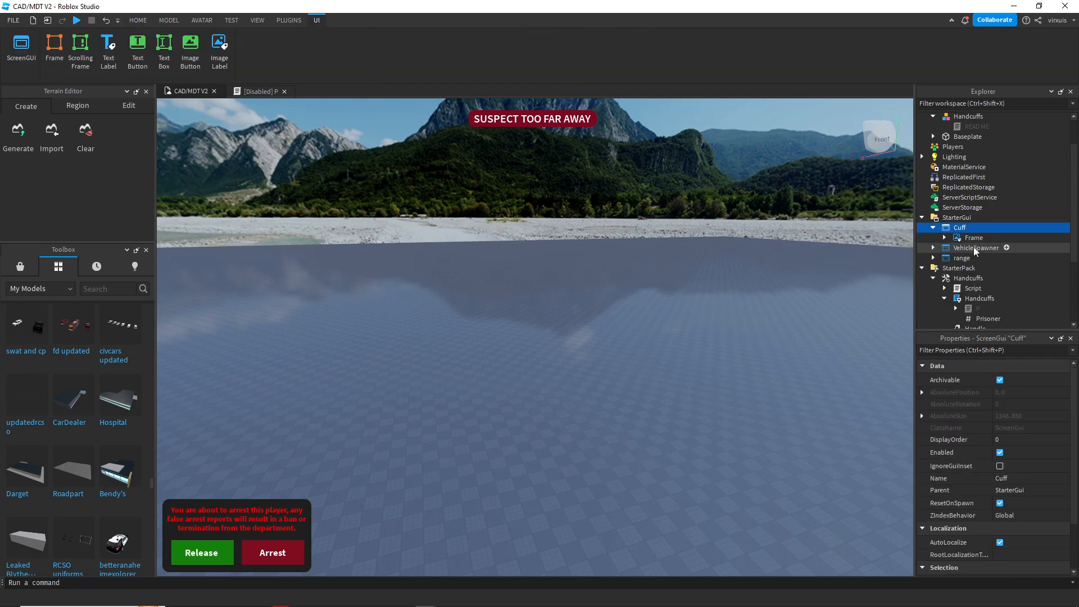
left_click(974, 237)
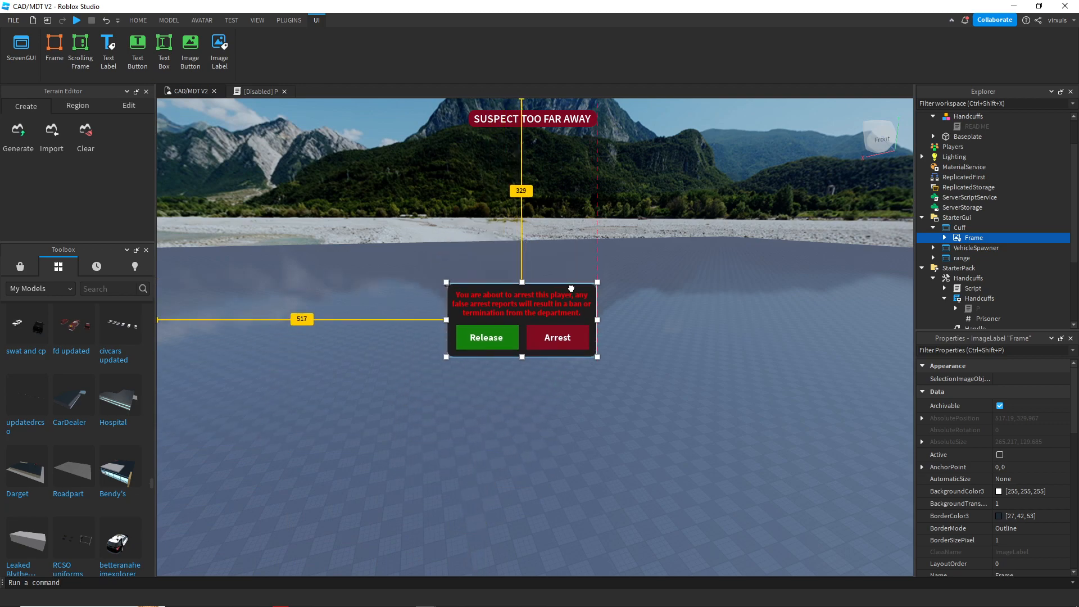
left_click(138, 20)
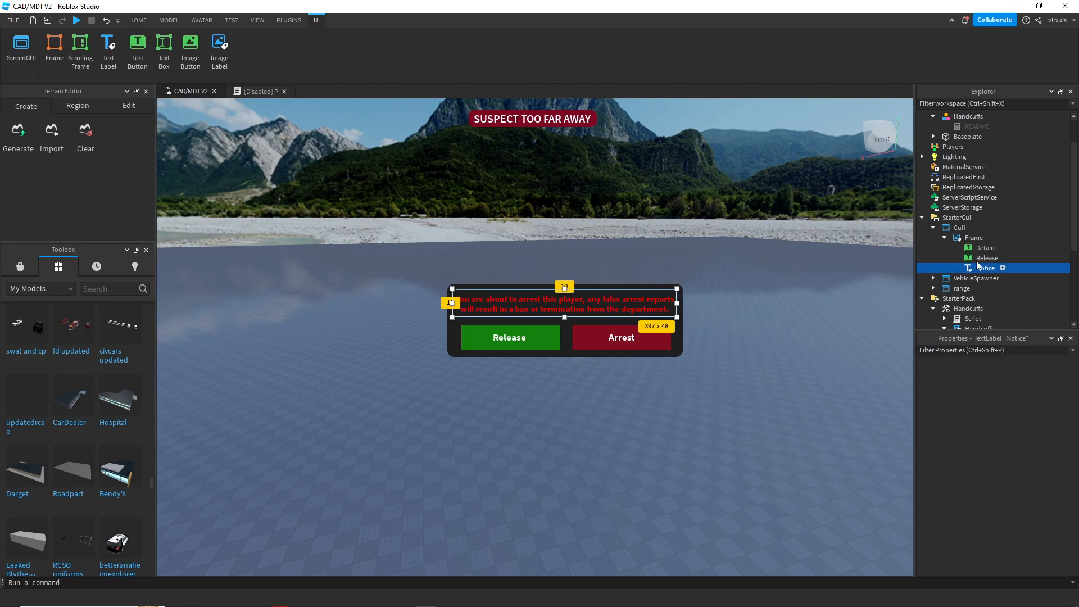
left_click(974, 237)
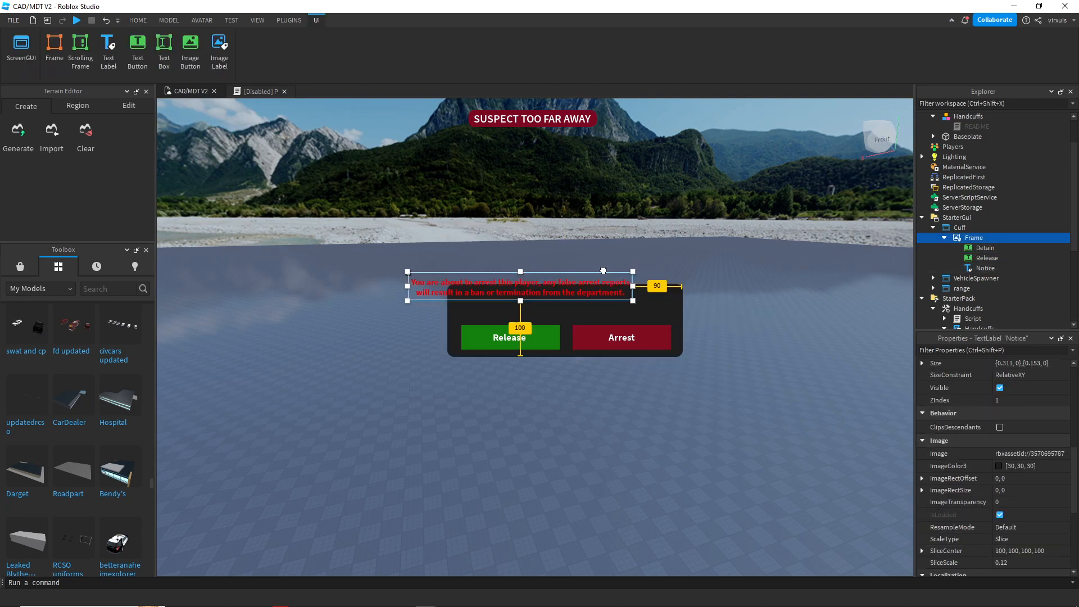
Step: Move the confirmation panel up beneath the range warning within the Cuff GUI
left_click(960, 227)
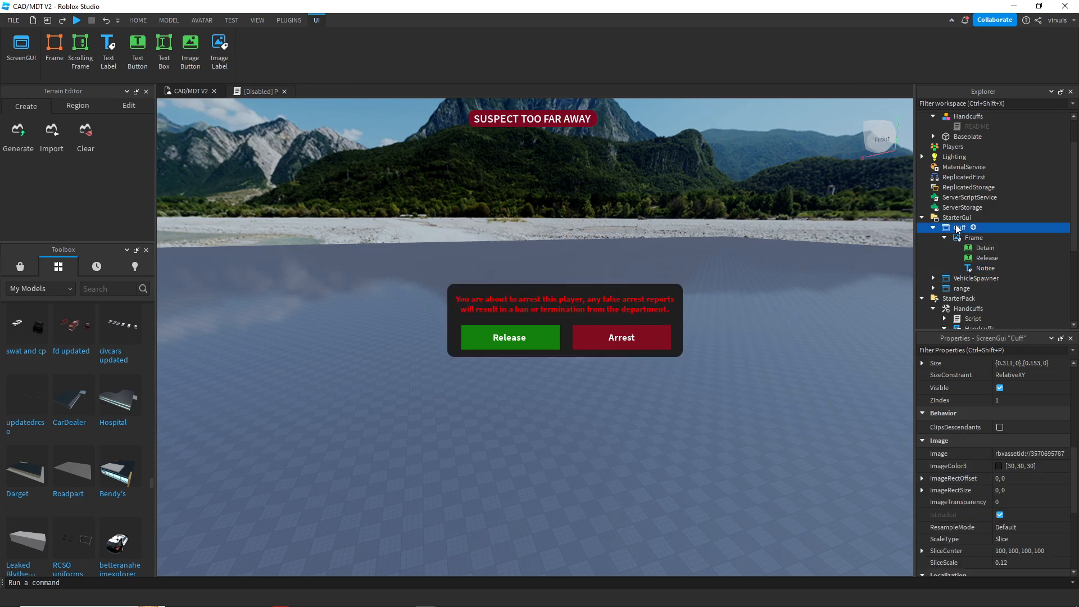
left_click(974, 237)
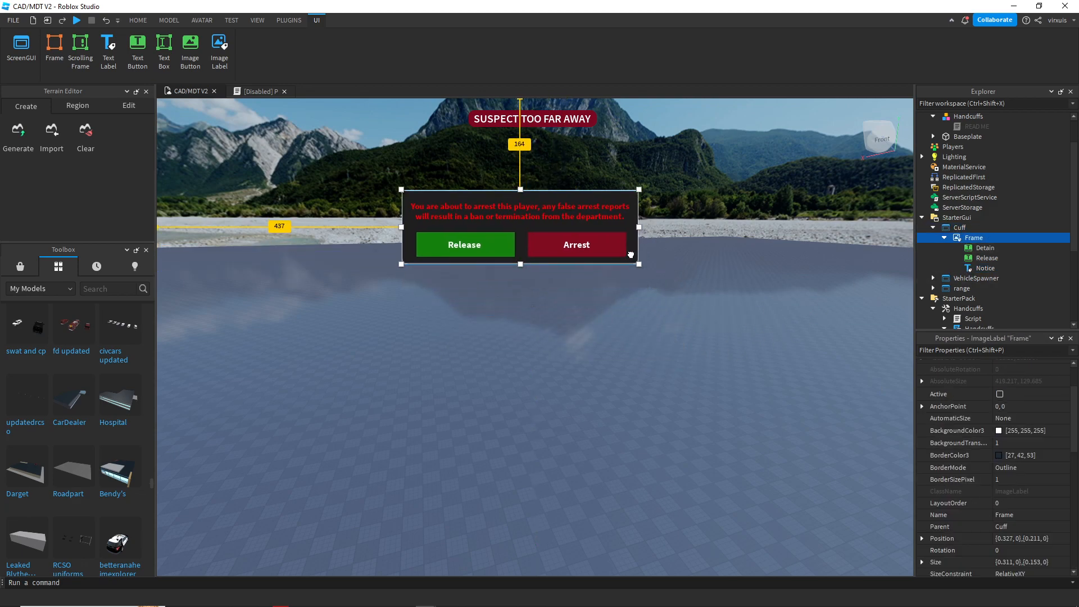
left_click(960, 227)
type("fra")
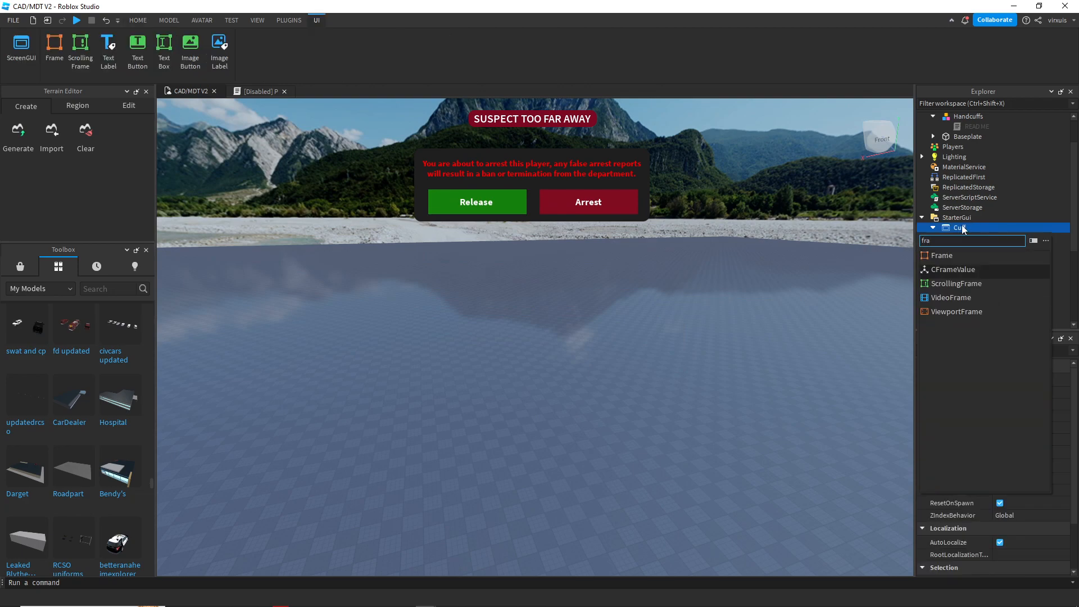
Step: Insert a Frame into Cuff with 0.2 size scale, positioned wide and short below the arrest panel
left_click(973, 238)
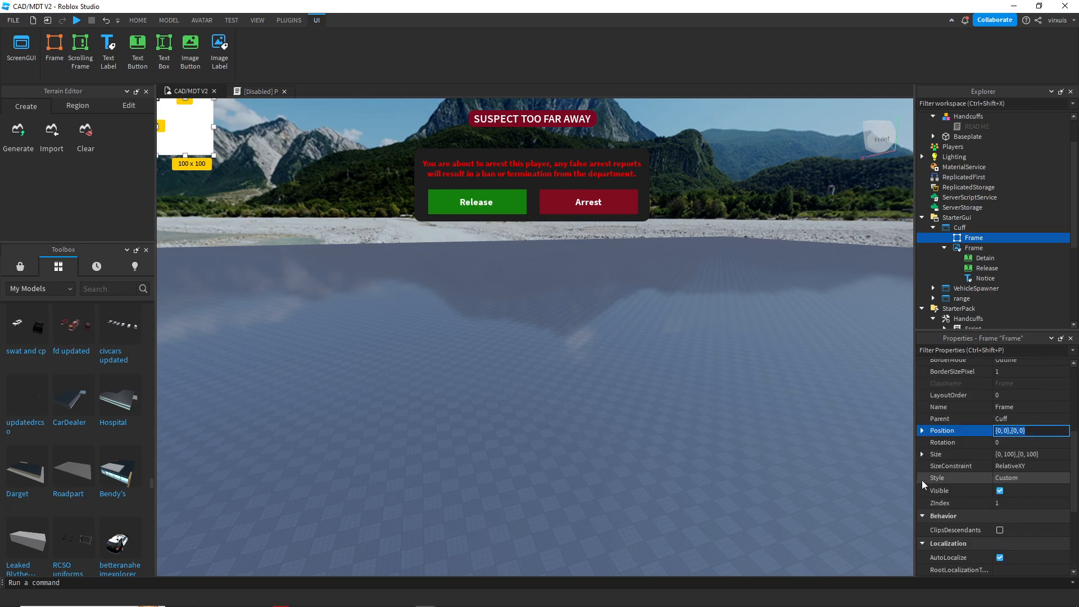
left_click(922, 454)
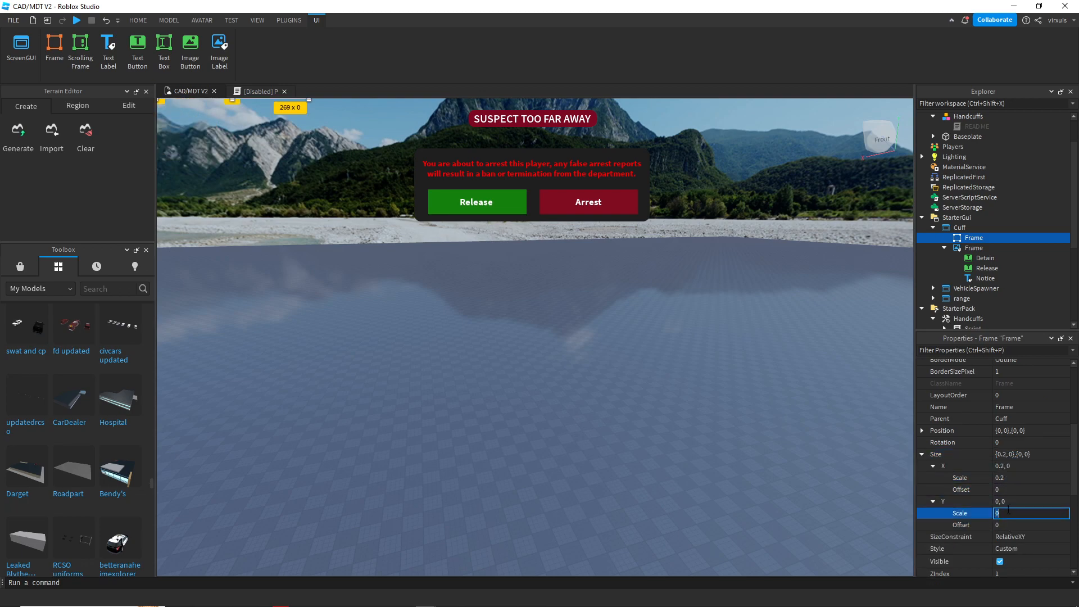
type("0.2")
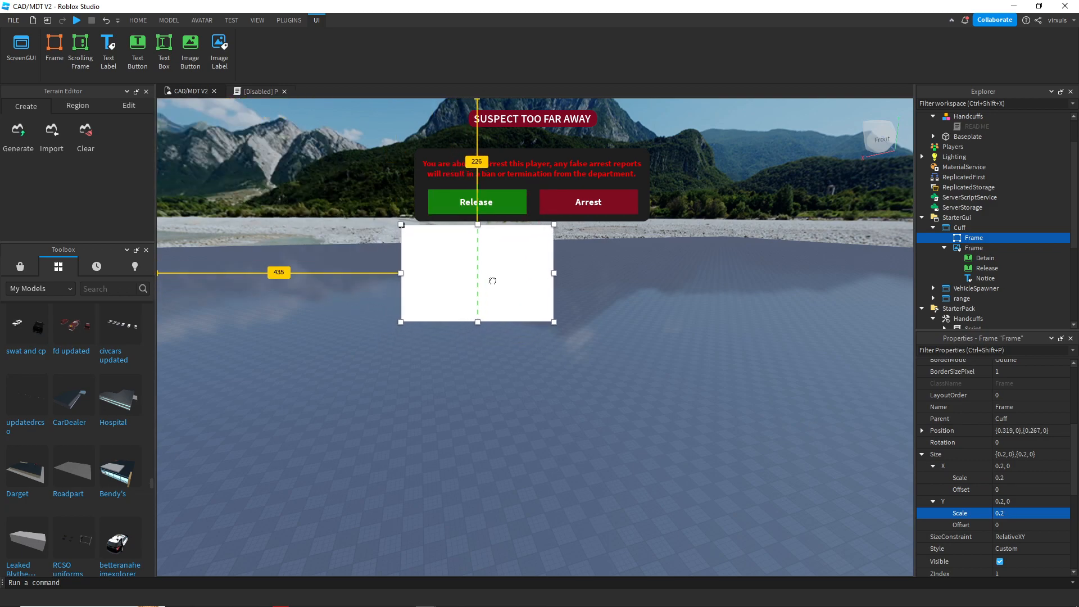
left_click_drag(555, 323, 659, 285)
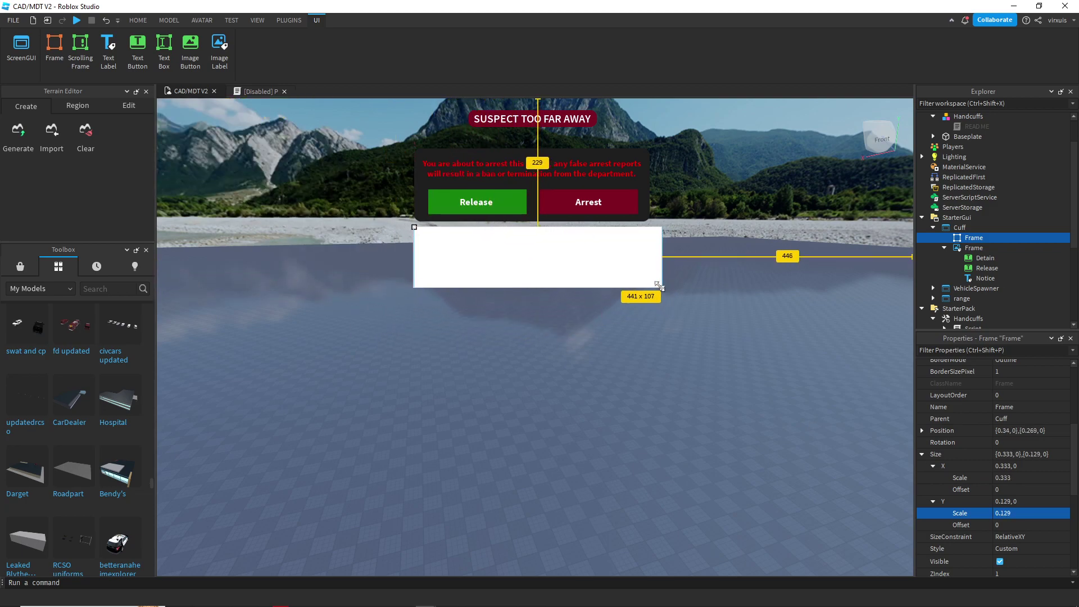
left_click_drag(659, 285, 657, 279)
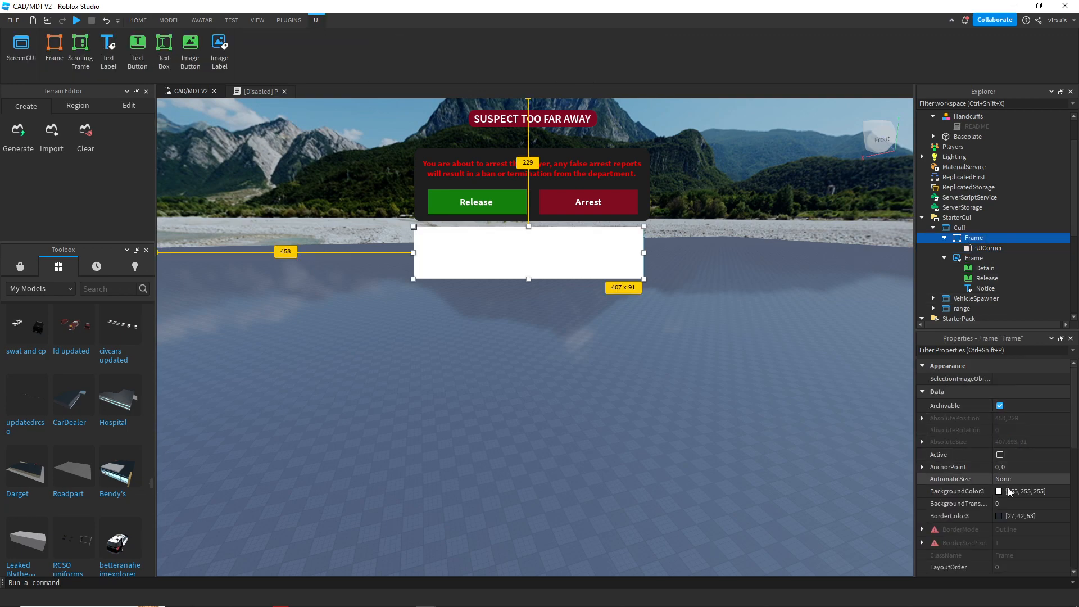
Step: Colour the frame 20, 20, 20 with rounded corners and centre it under the arrest panel
type("20, 20, 20")
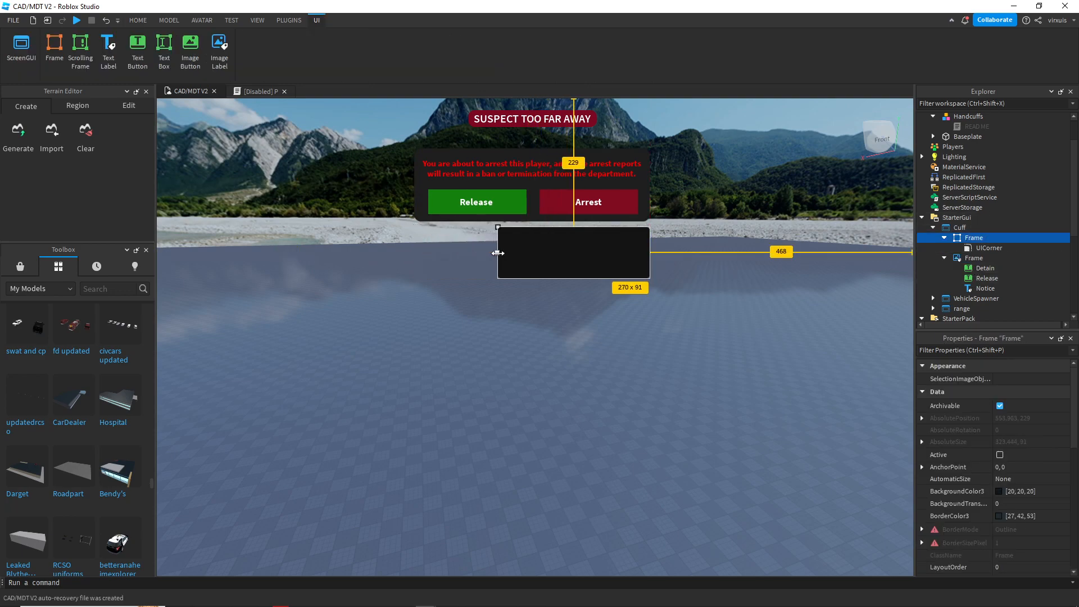
left_click_drag(571, 253, 535, 254)
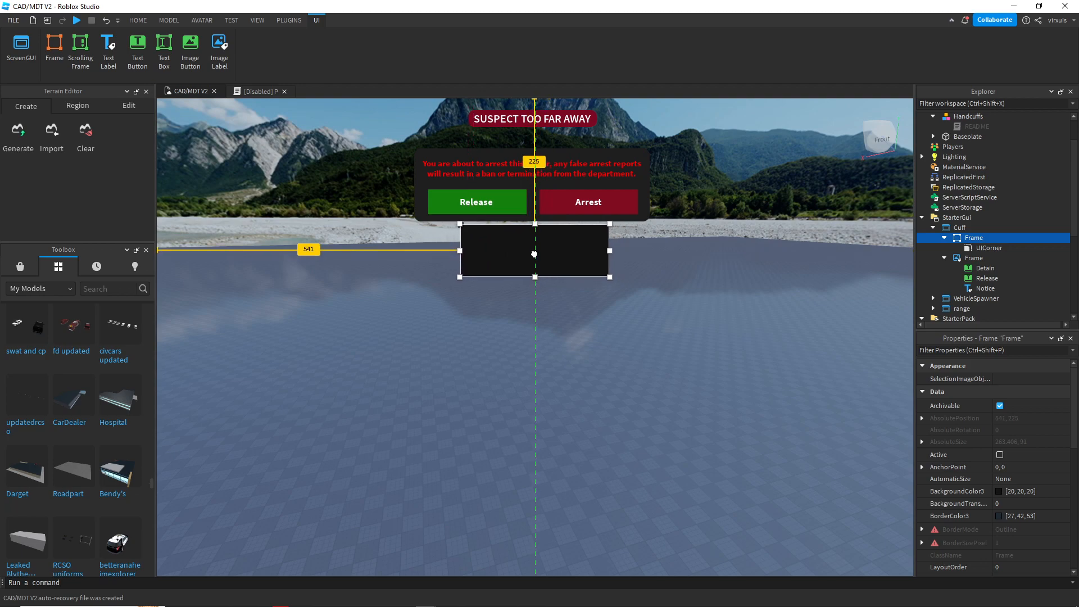
left_click(138, 21)
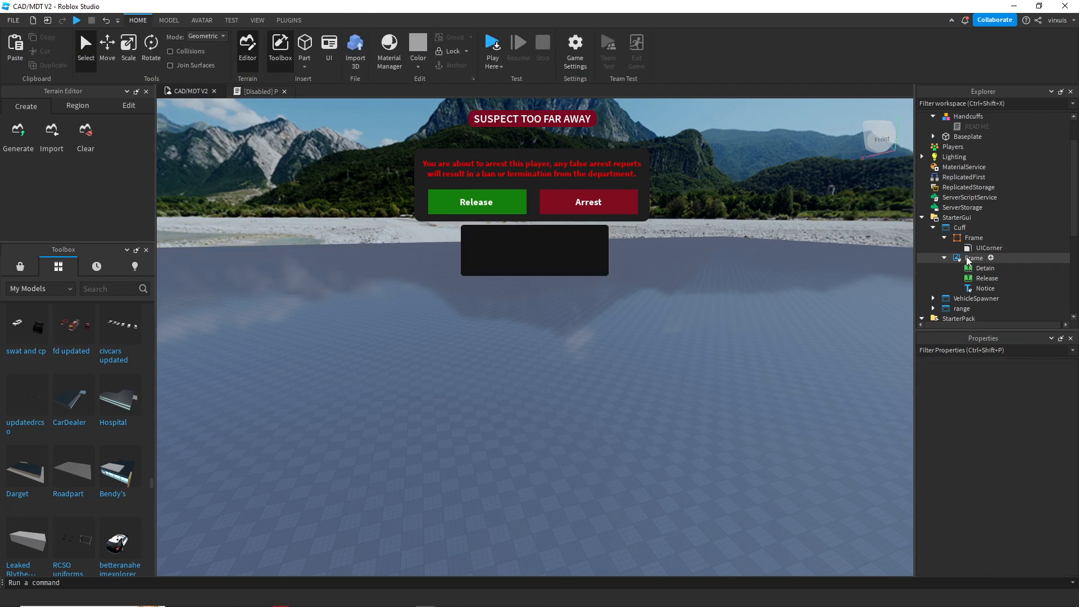
Step: Add a TextButton to the dark cuff frame, sized and positioned on its left side
left_click(985, 268)
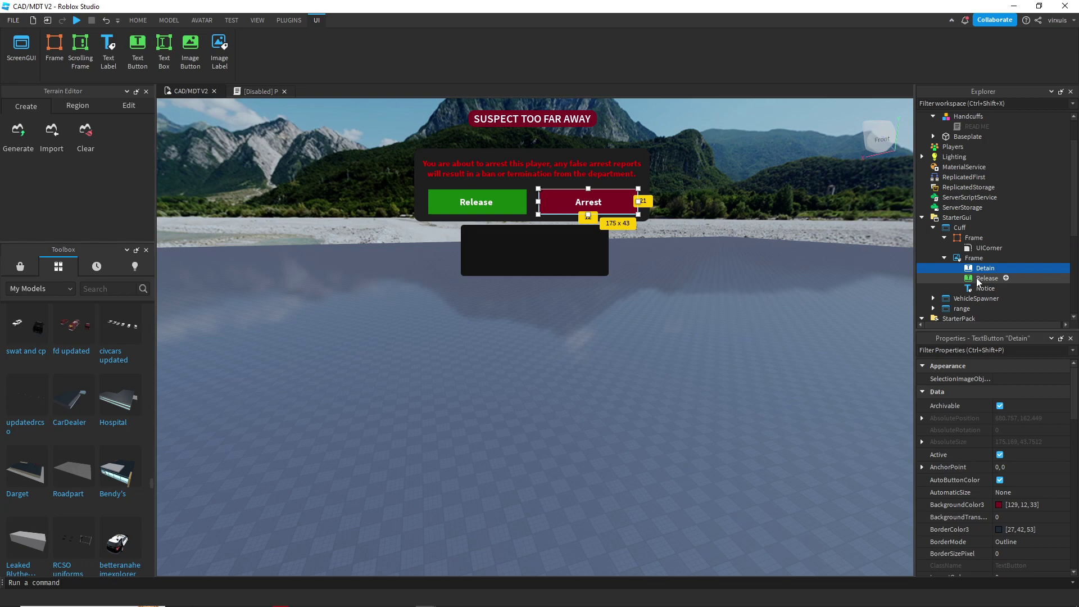
left_click(973, 238)
type("0.2")
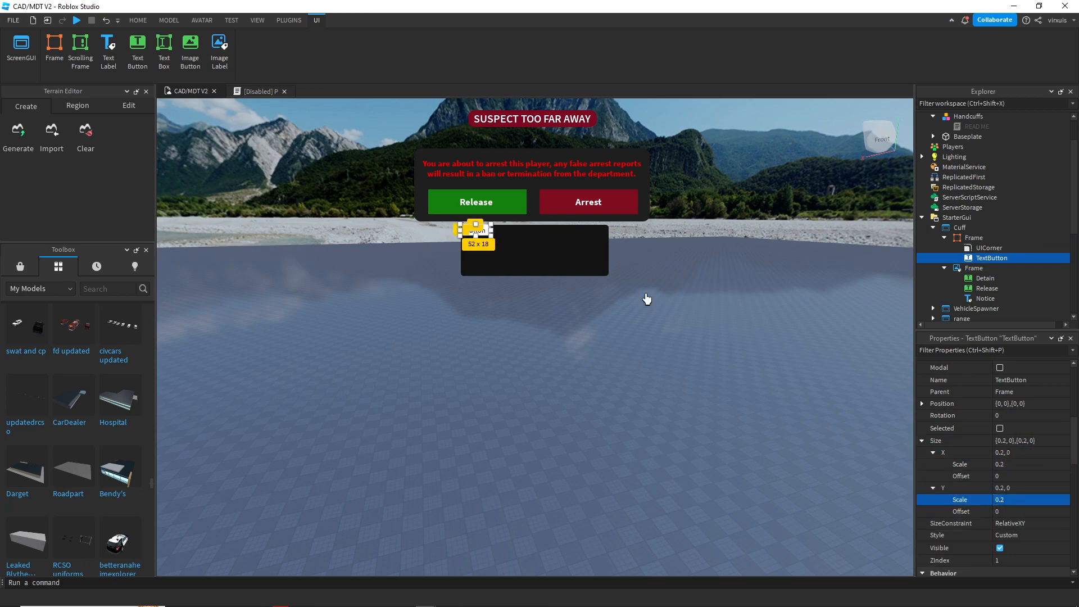
left_click_drag(476, 224, 506, 264)
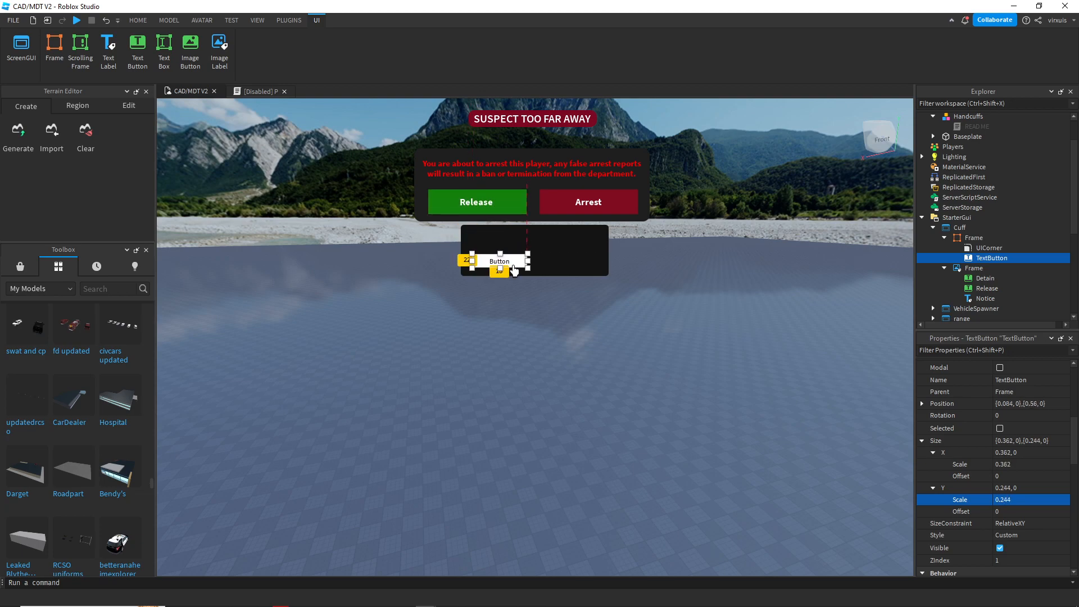
left_click_drag(499, 261, 585, 236)
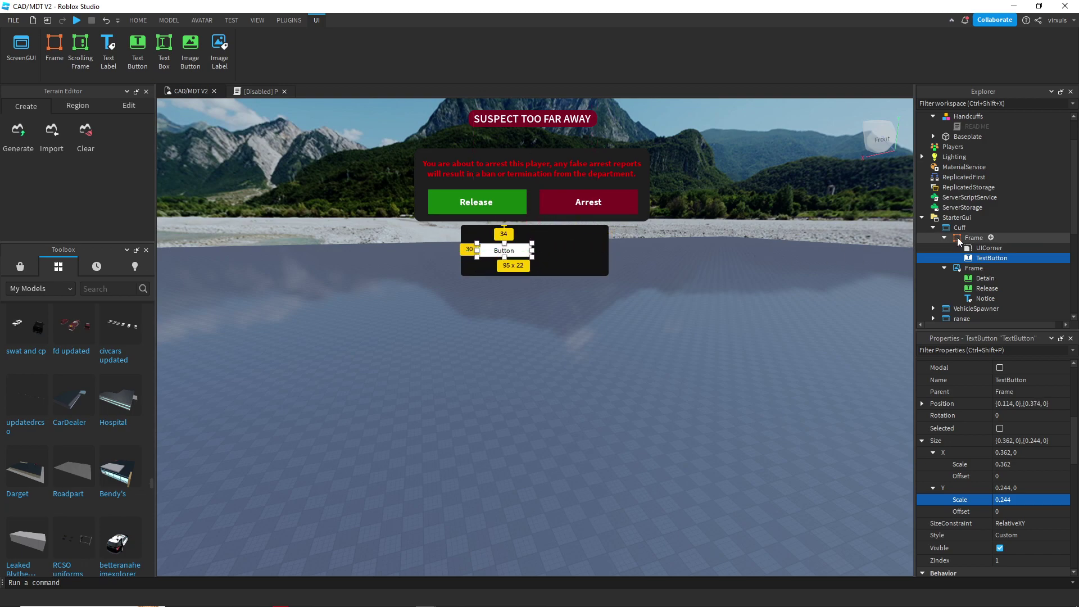
Step: Make the button green with a UICorner and duplicate it inside the frame
left_click(973, 237)
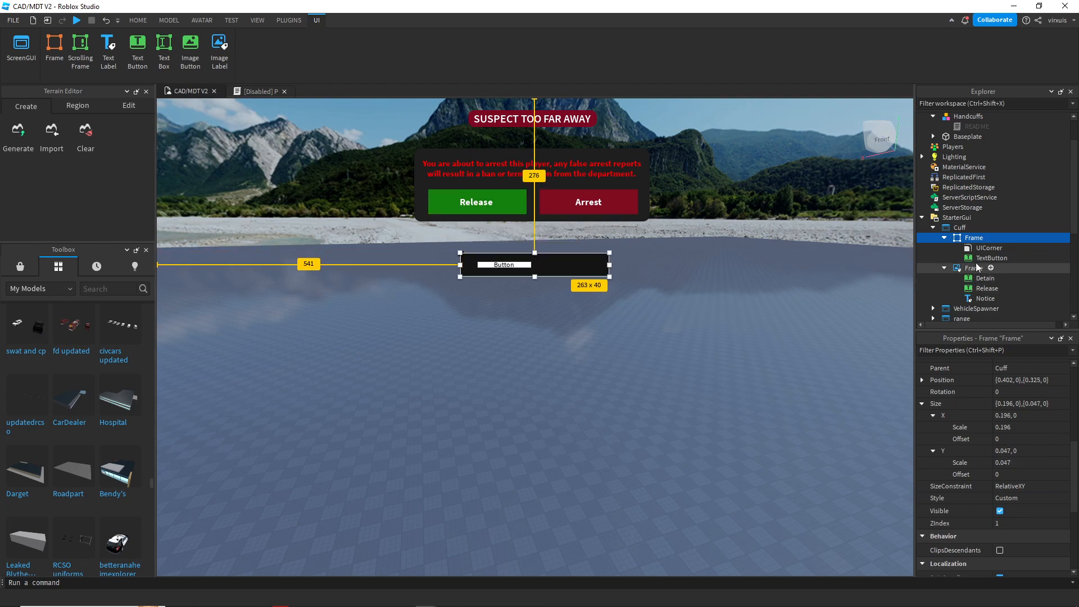
left_click(991, 257)
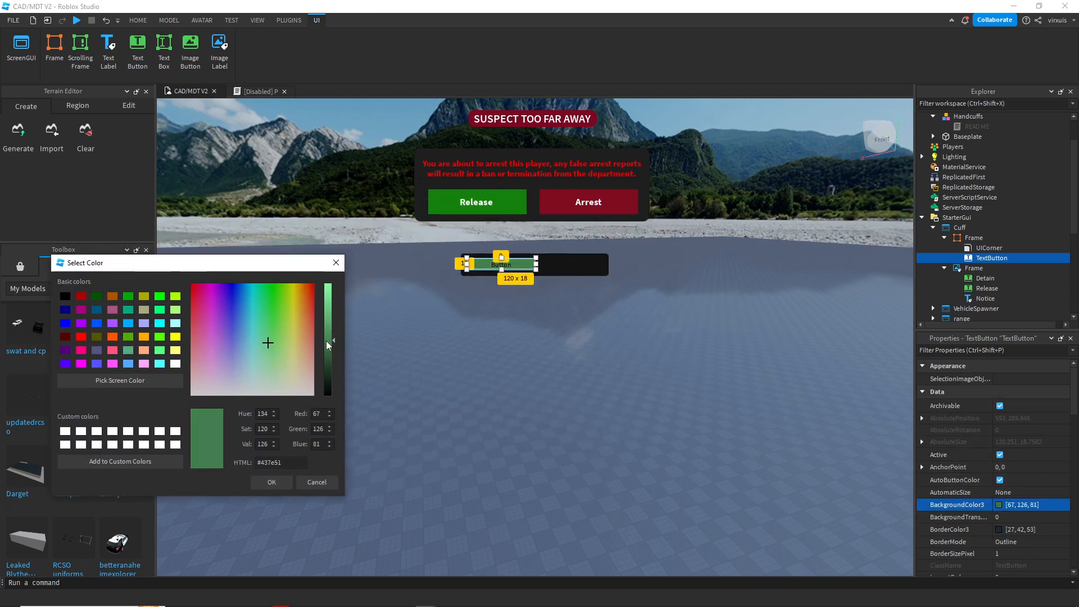
left_click(271, 482)
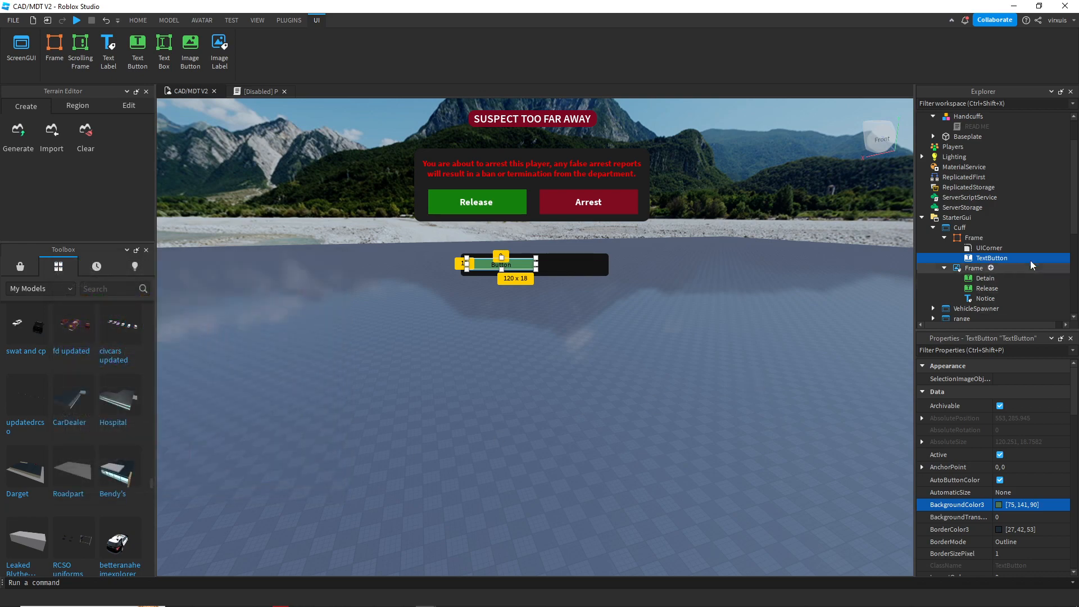
left_click(955, 257)
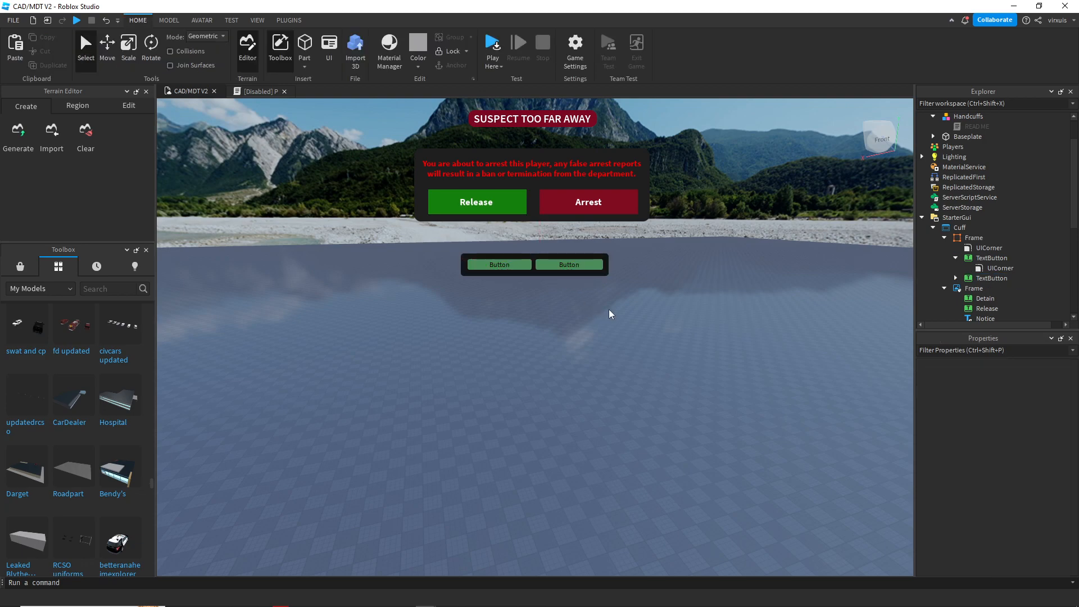
Step: Colour the second cuff button red
left_click(1001, 268)
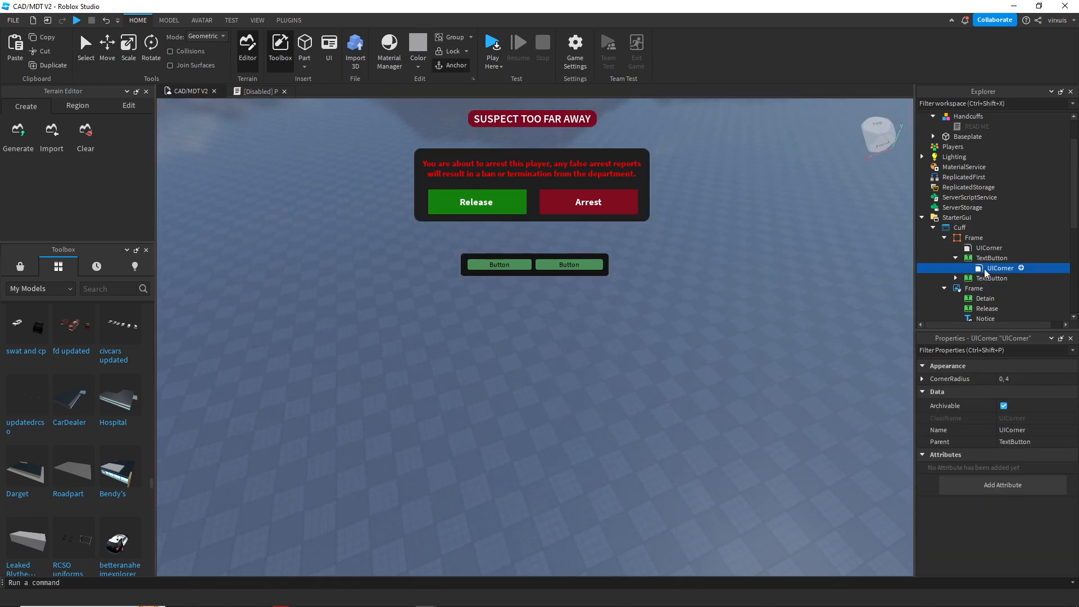
left_click(991, 277)
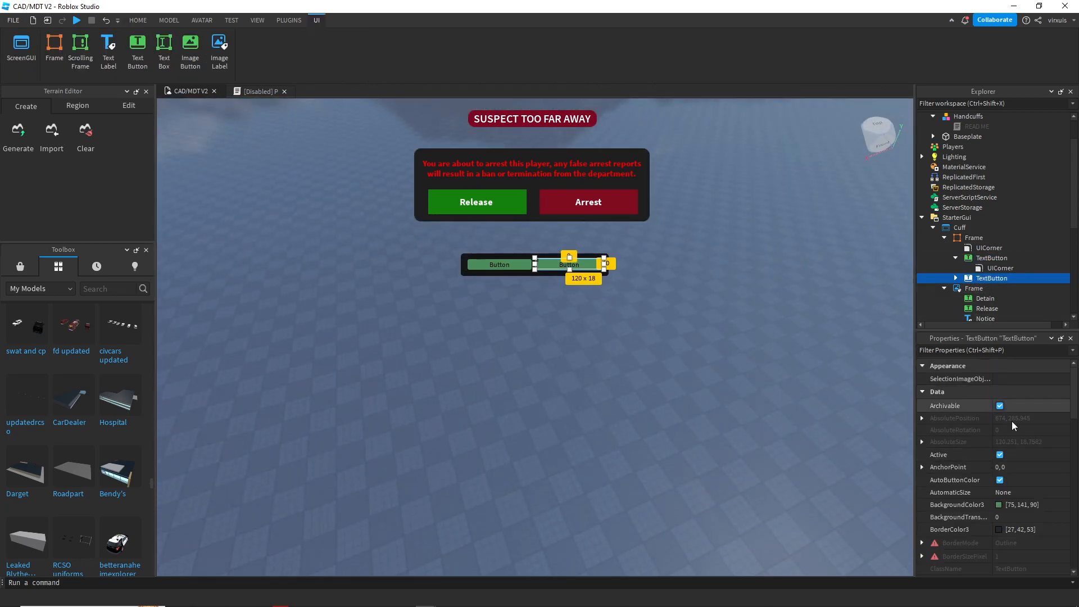
left_click(999, 505)
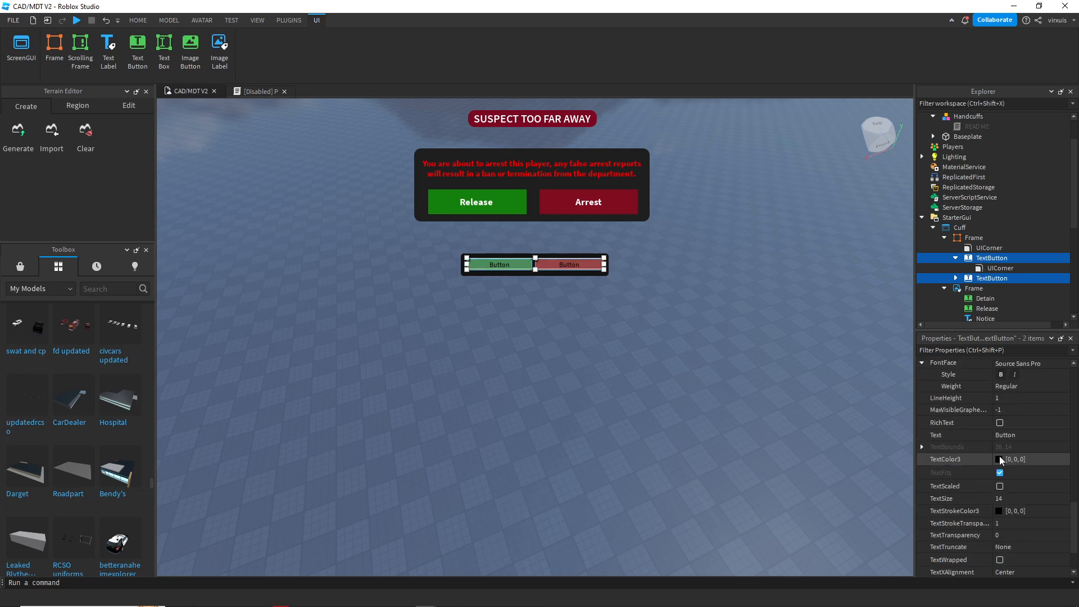
Step: Give both buttons white, bold text at size 18
left_click(997, 459)
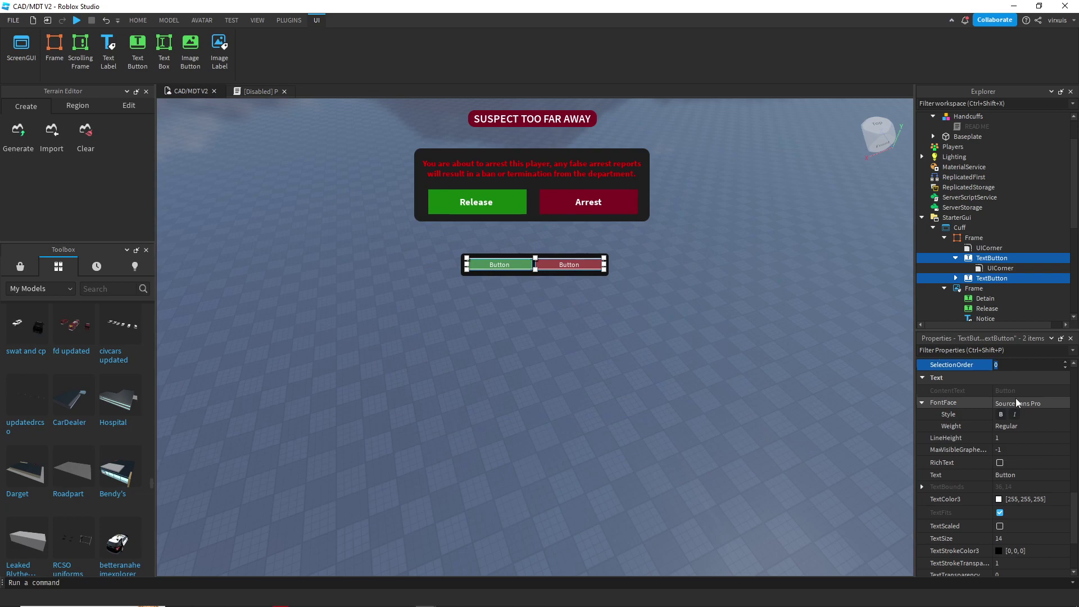
left_click(1030, 425)
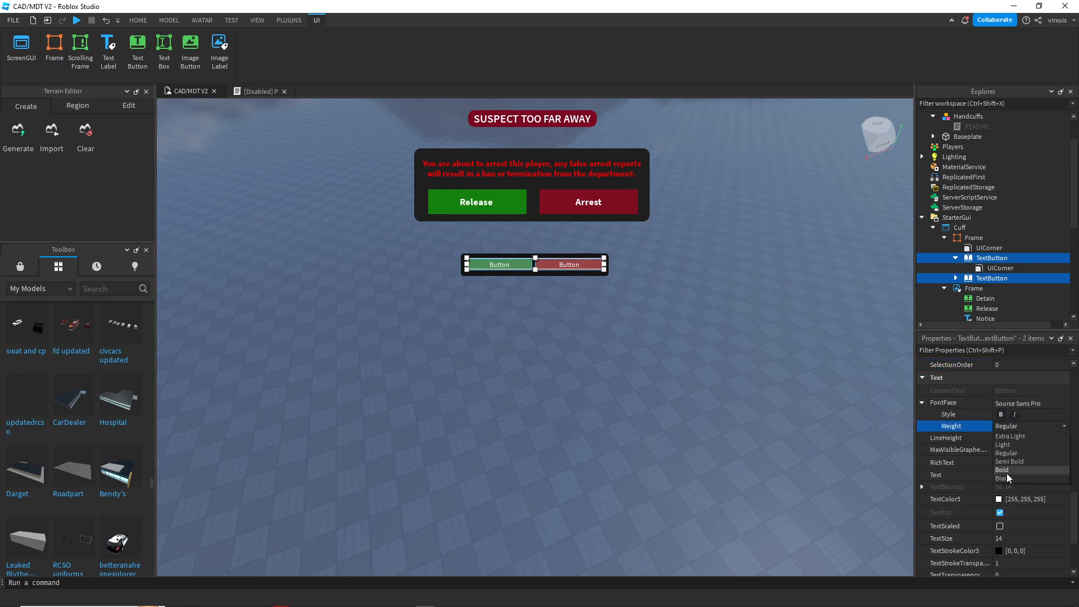
left_click(1002, 469)
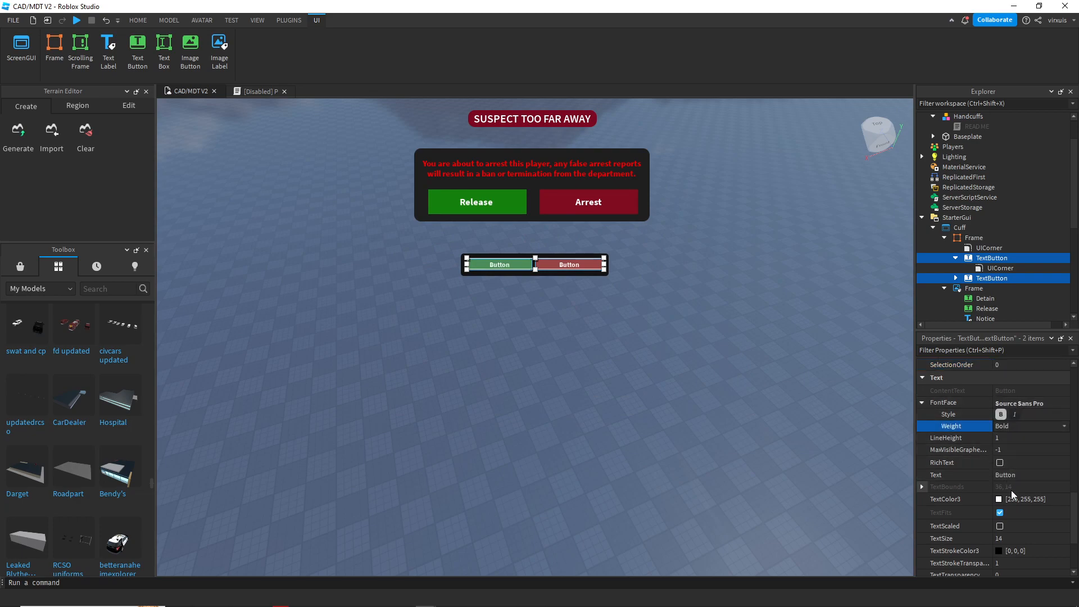
left_click(1023, 538)
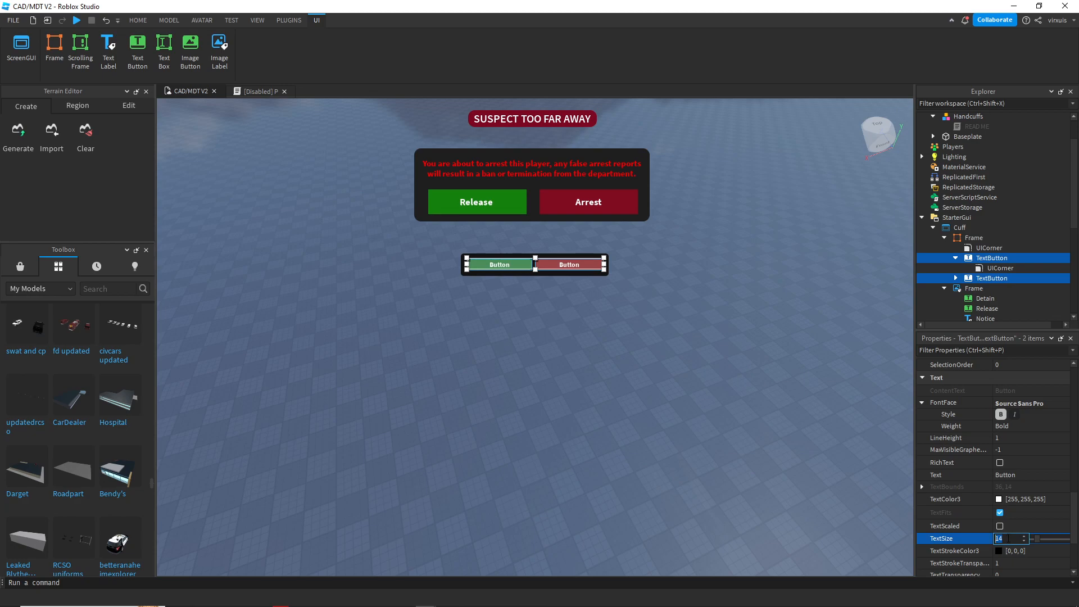
type("18")
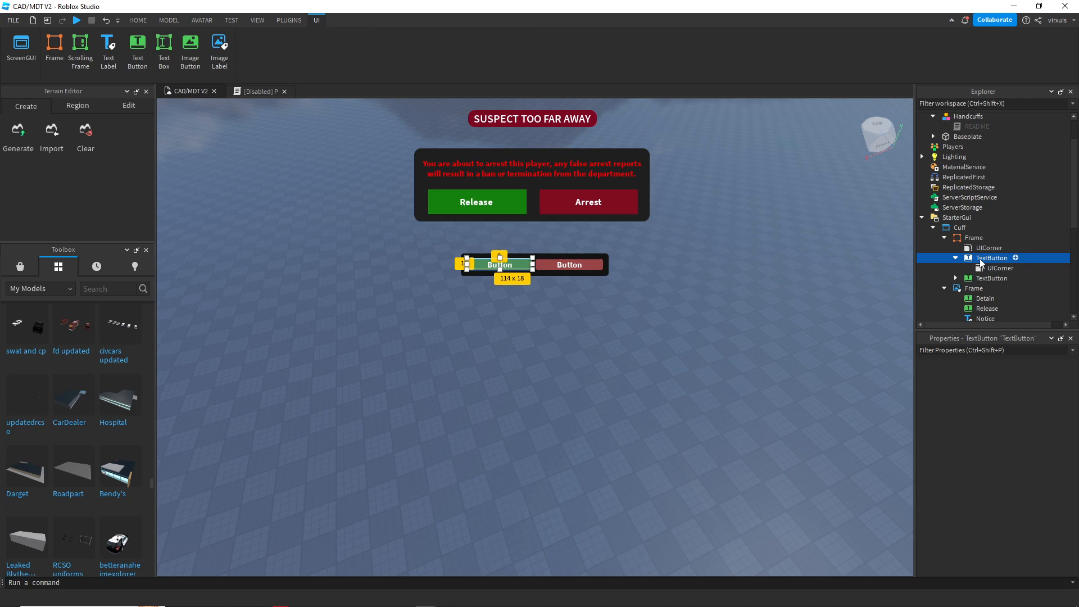
Step: Name the buttons Release and Detain, round the second, and label them Release and Arrest
double_click(991, 258)
type("Release")
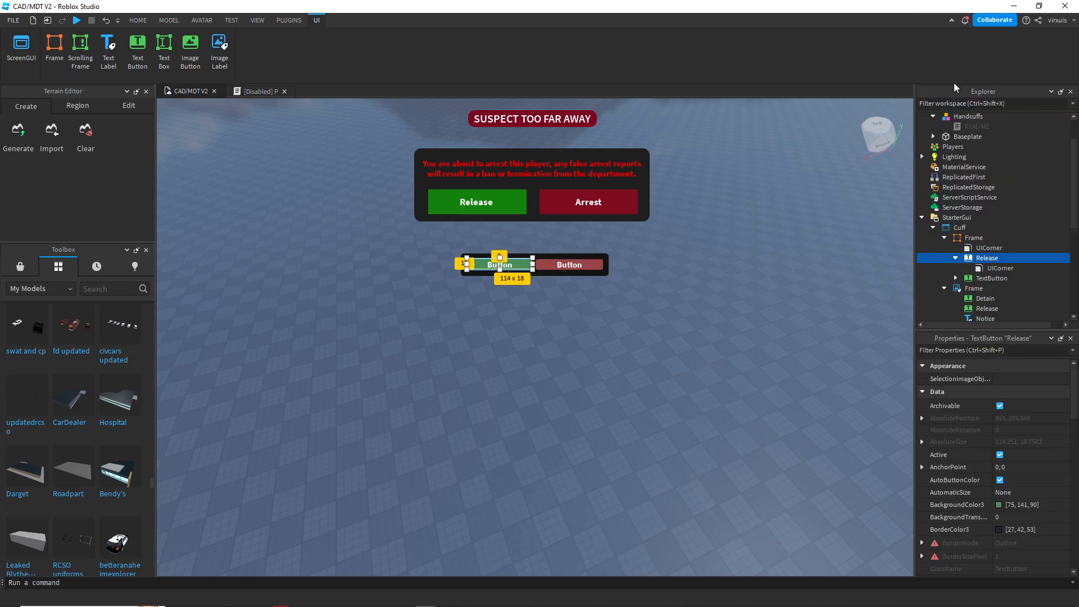
right_click(569, 265)
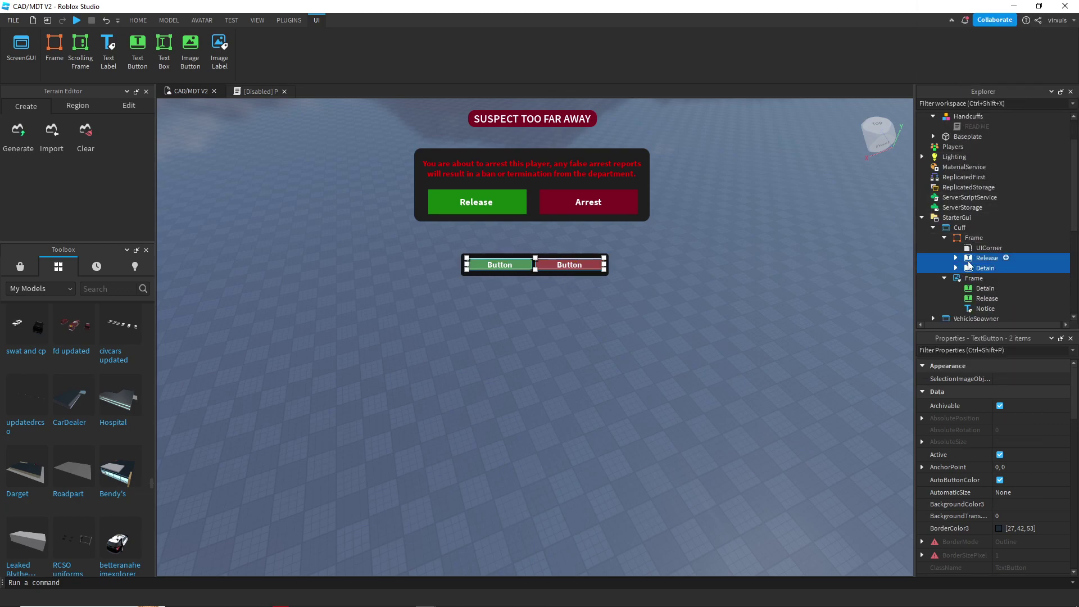
left_click(138, 20)
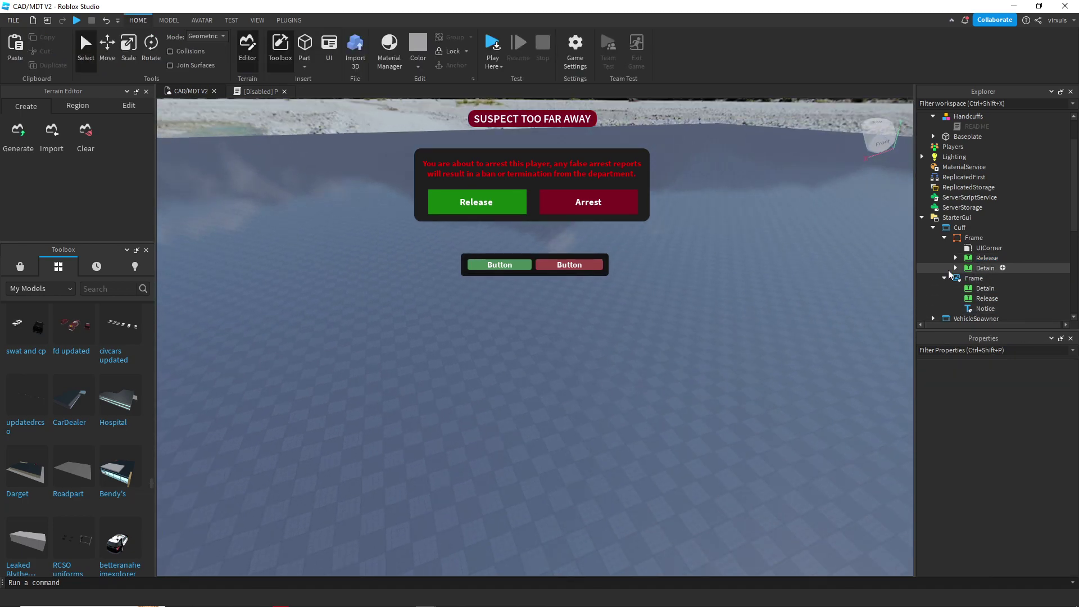
left_click(987, 258)
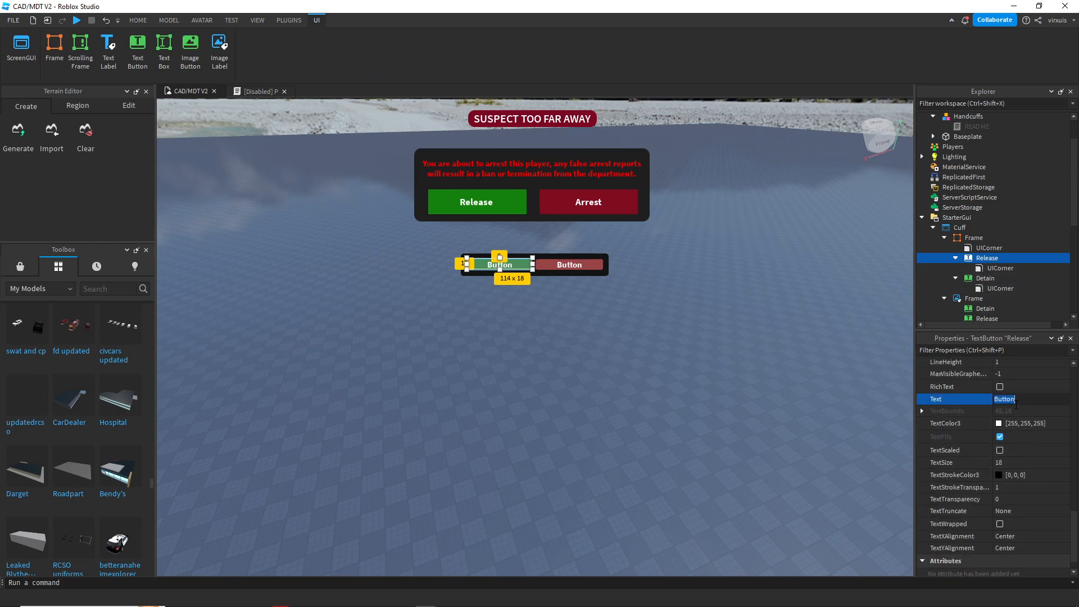
type("Release")
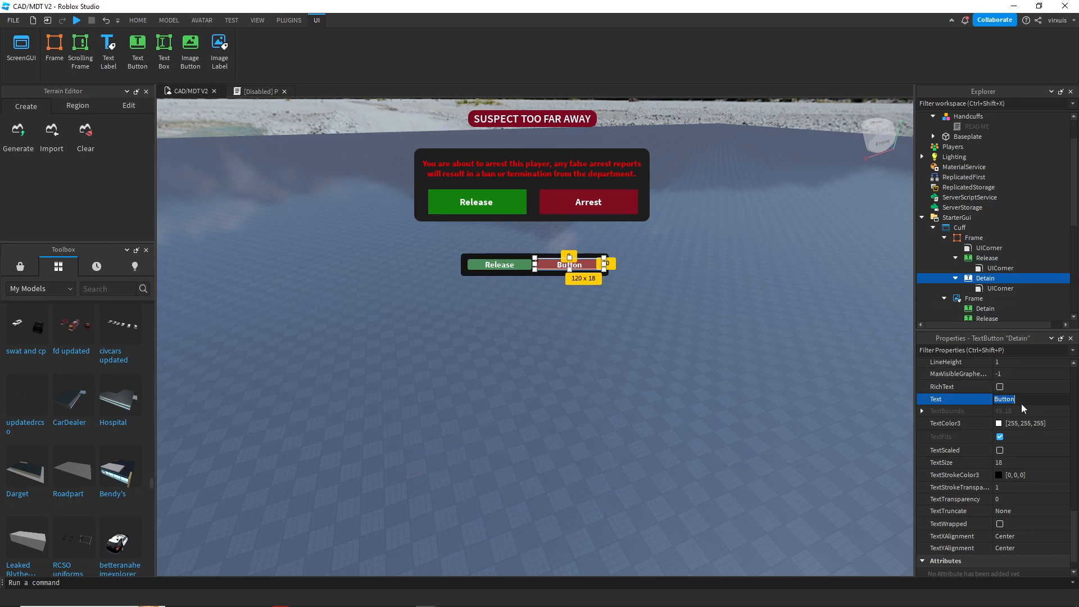
type("Arrest")
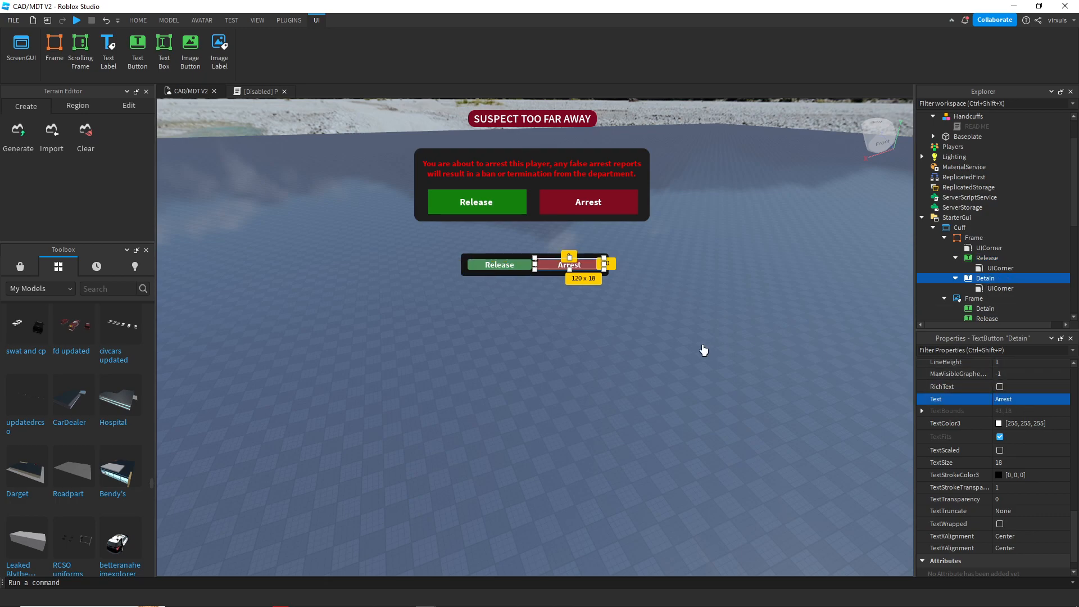
left_click(138, 20)
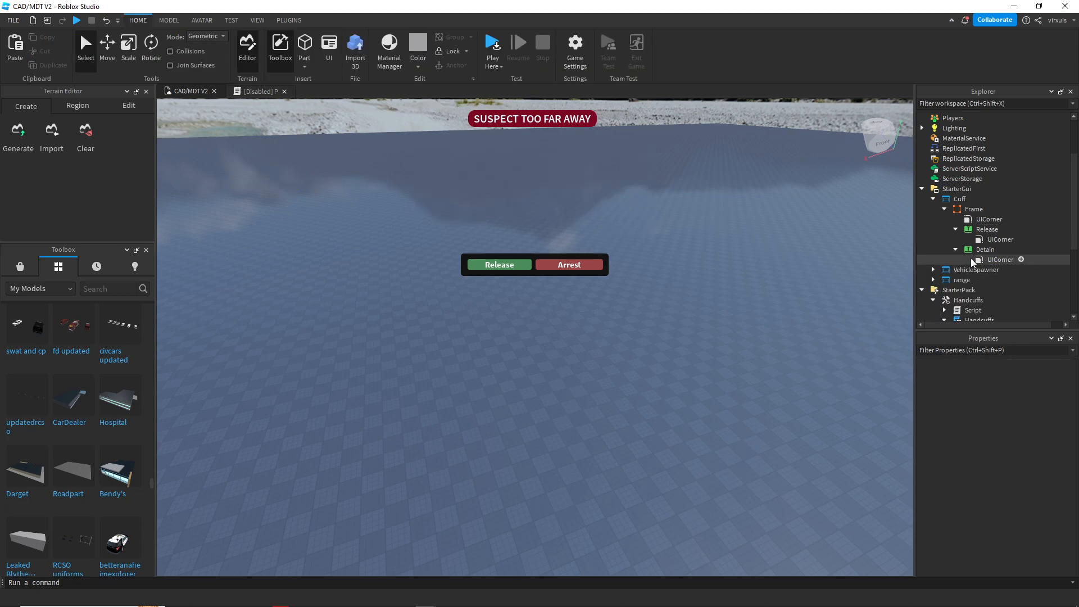
Step: Move the cuff button bar up beneath the range warning banner
left_click(974, 209)
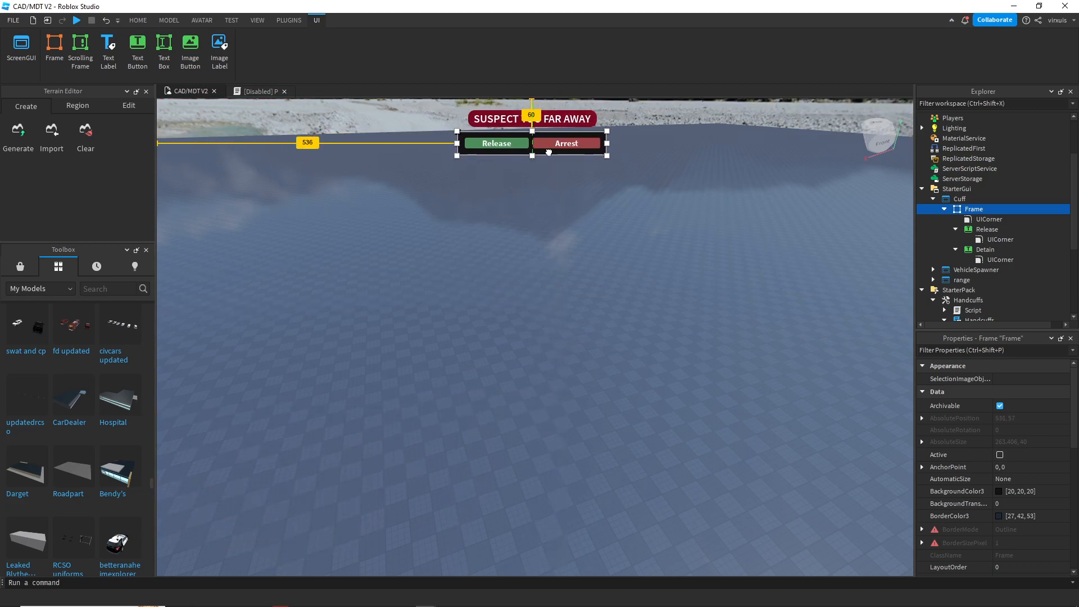
left_click(138, 20)
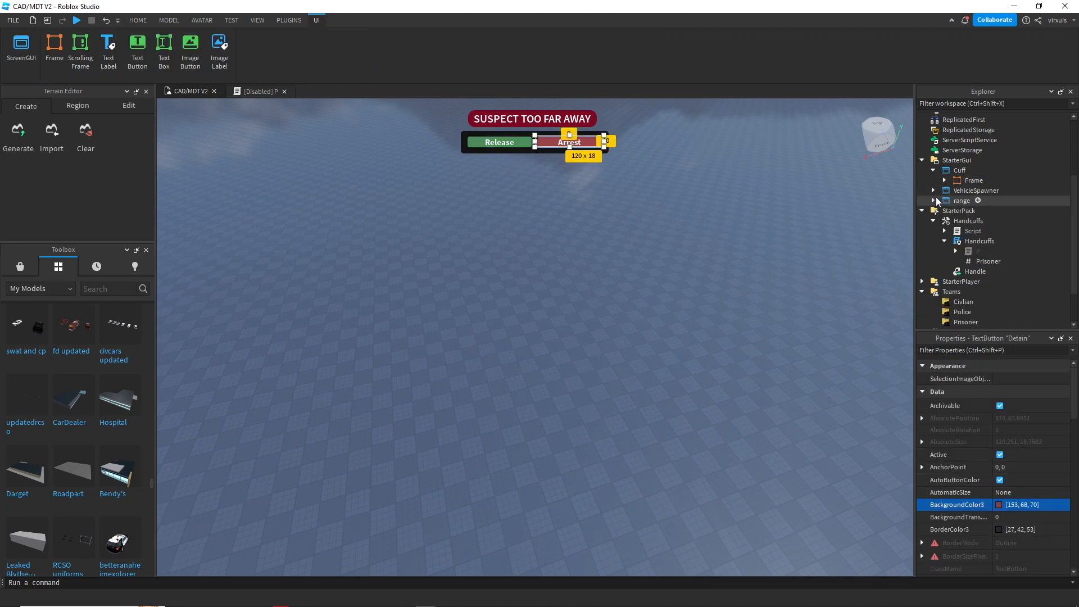
Step: Give the Range warning banner an opaque red background with a UICorner
left_click(933, 201)
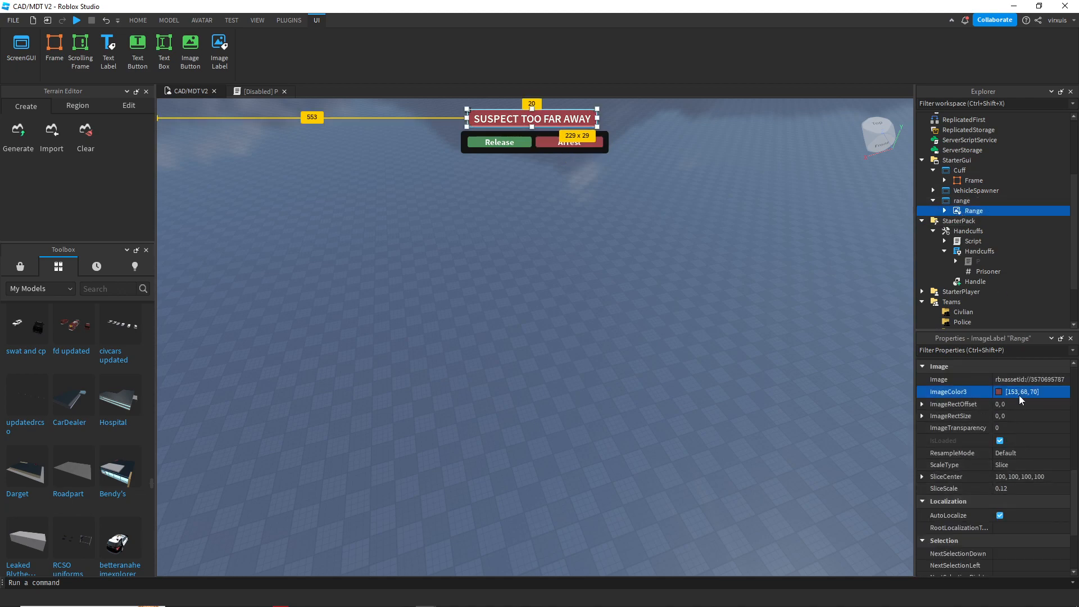
left_click(989, 220)
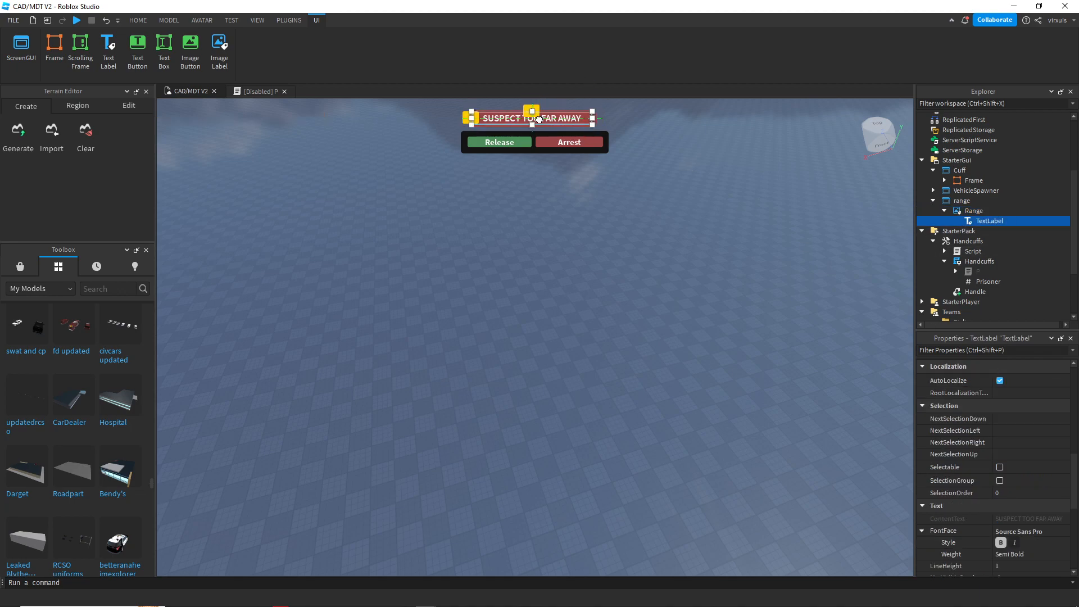
left_click(974, 210)
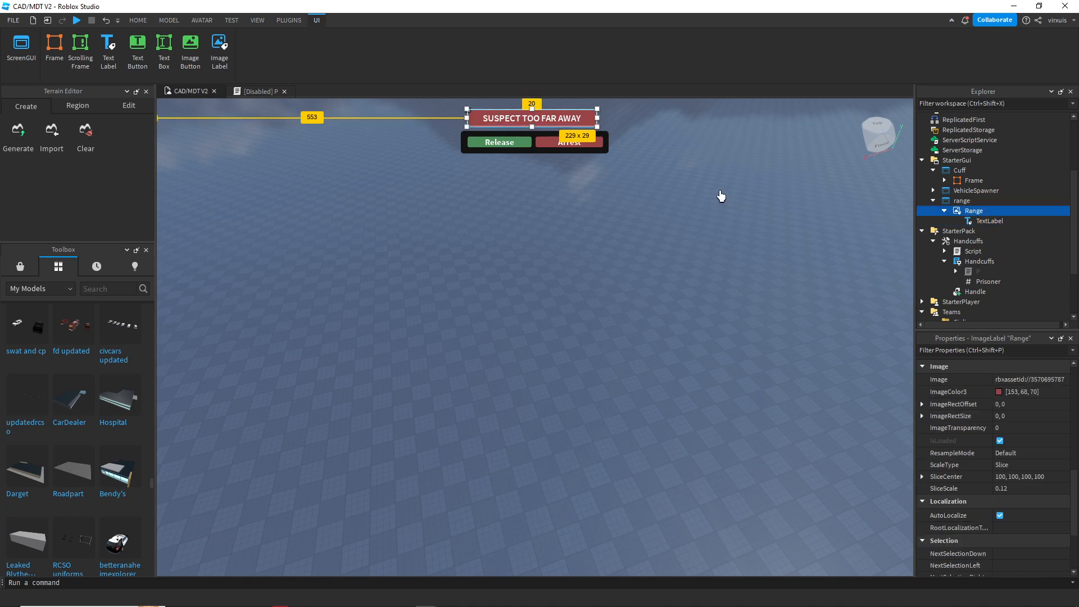
left_click(1030, 379)
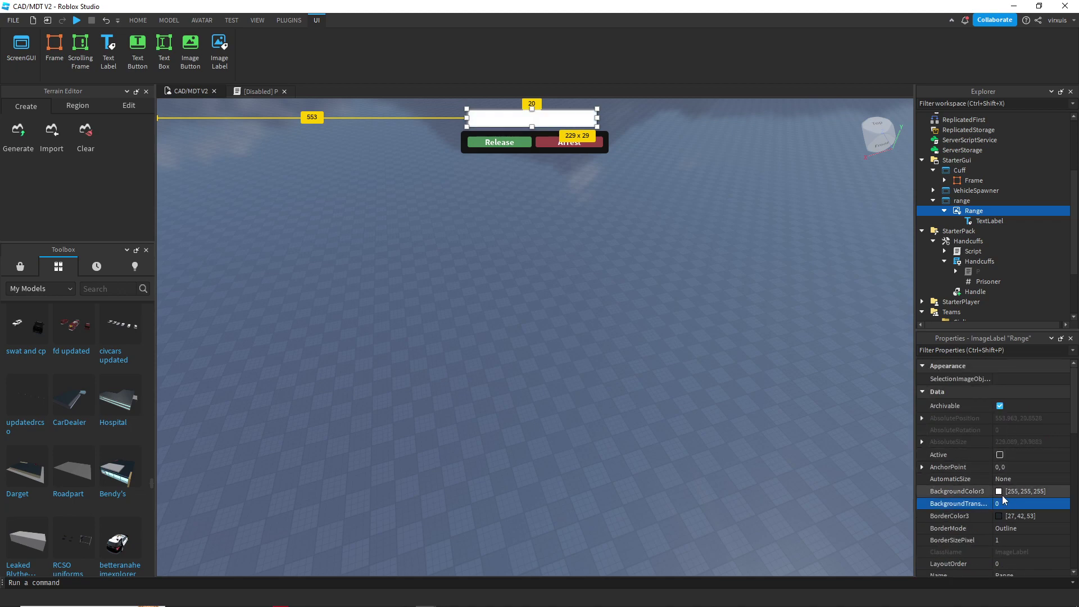
left_click(999, 491)
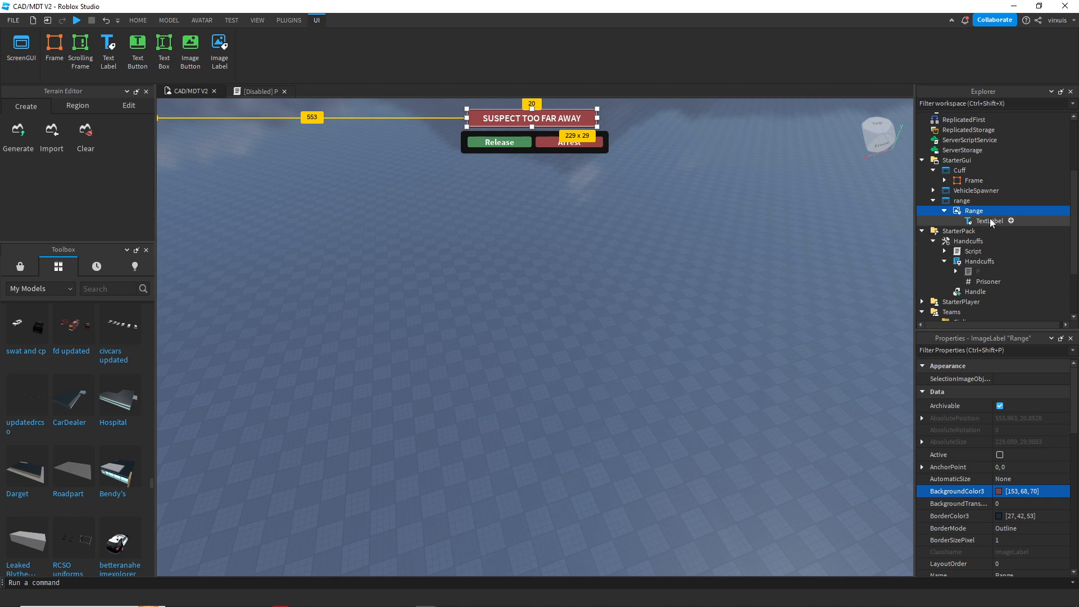
Step: Check the banner's text label and corner rounding so it matches the Release/Arrest bar
left_click(1011, 220)
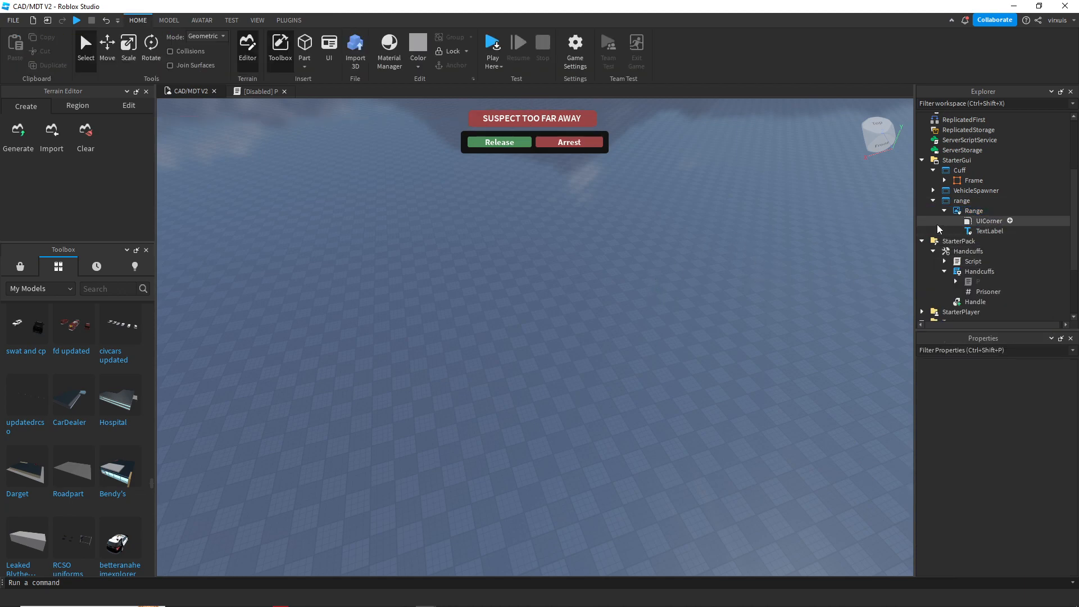
left_click(989, 220)
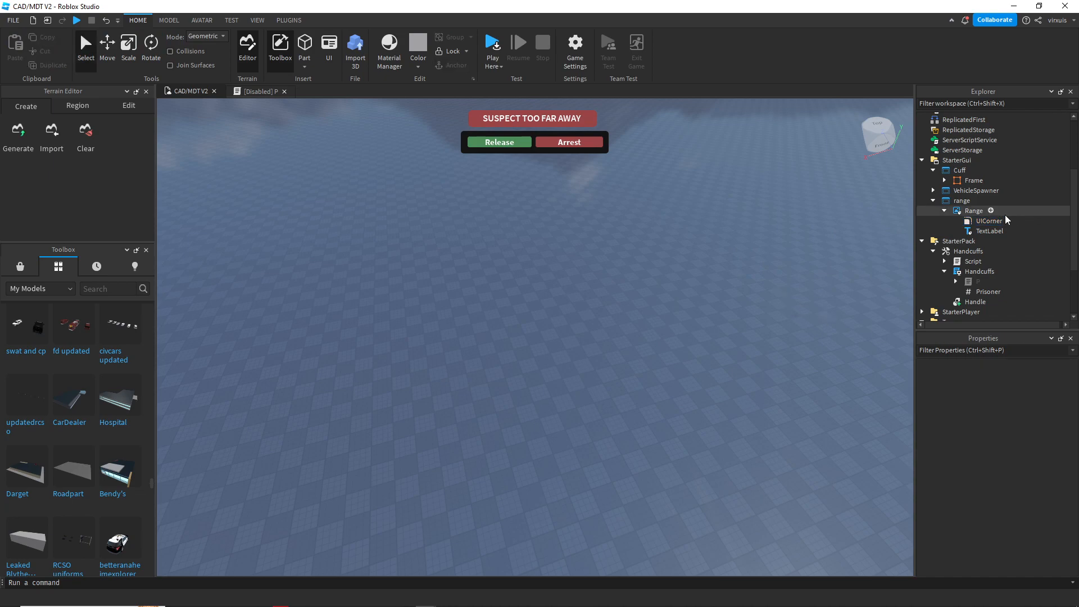
left_click(974, 210)
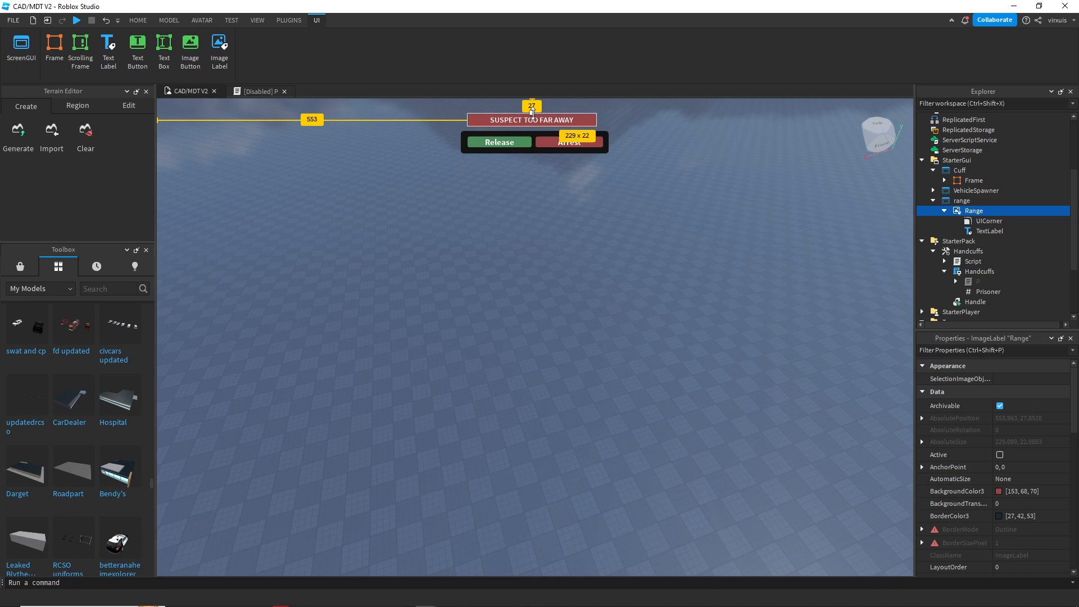
left_click(989, 231)
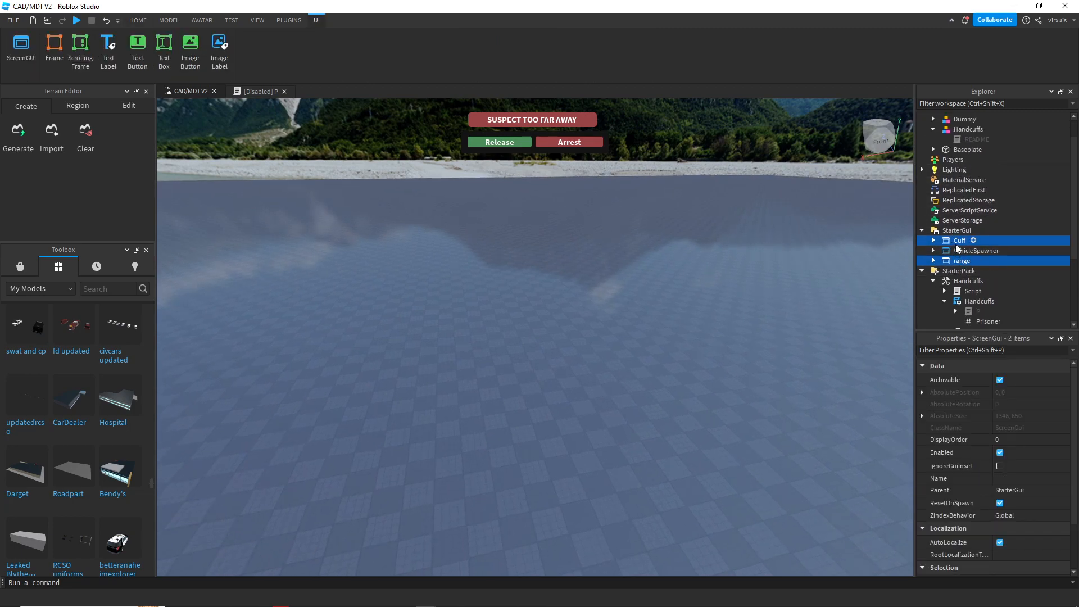
Step: Collapse the Handcuffs tool in Explorer and choose a 2-player Local Server test
scroll("down", 3)
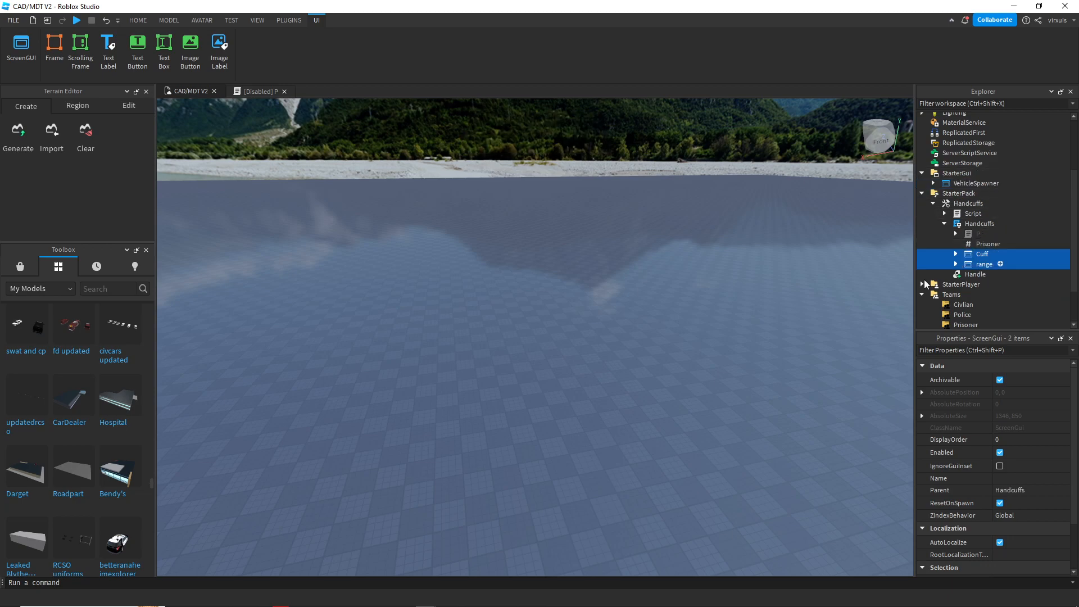
left_click(137, 20)
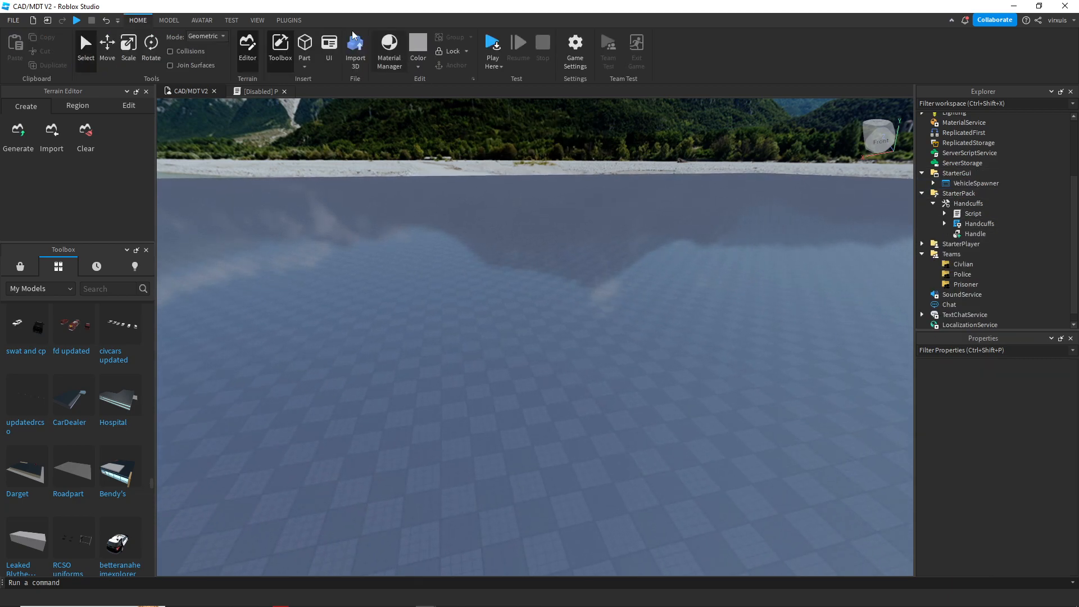
left_click(230, 21)
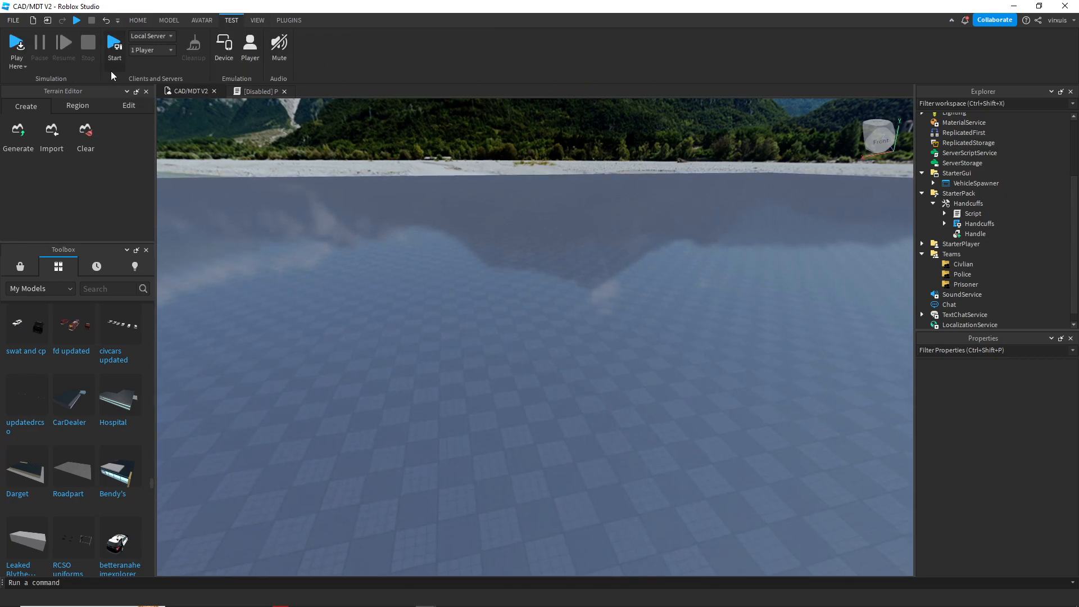
left_click(170, 50)
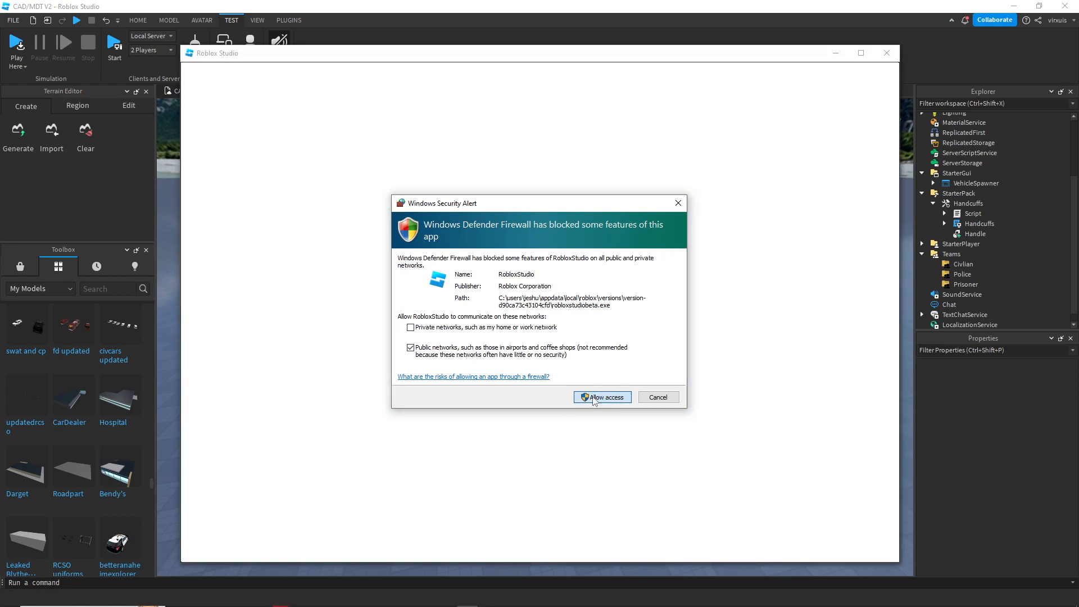
Step: Allow Studio through the firewall, release the cuffed player and enter '148PC' as the arrest reason
left_click(602, 397)
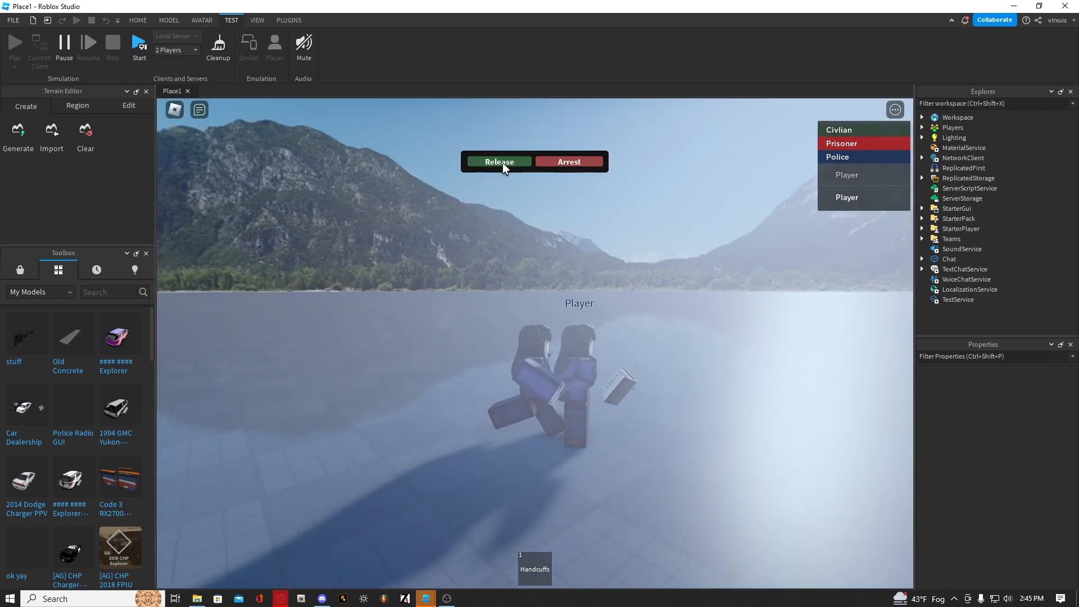
left_click(499, 162)
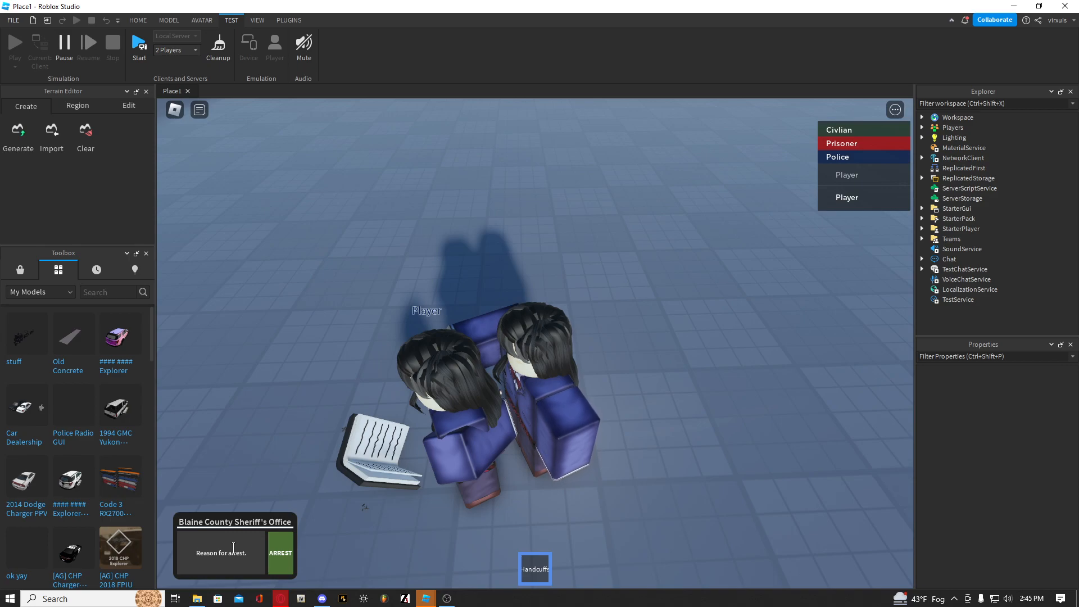
type("148PC")
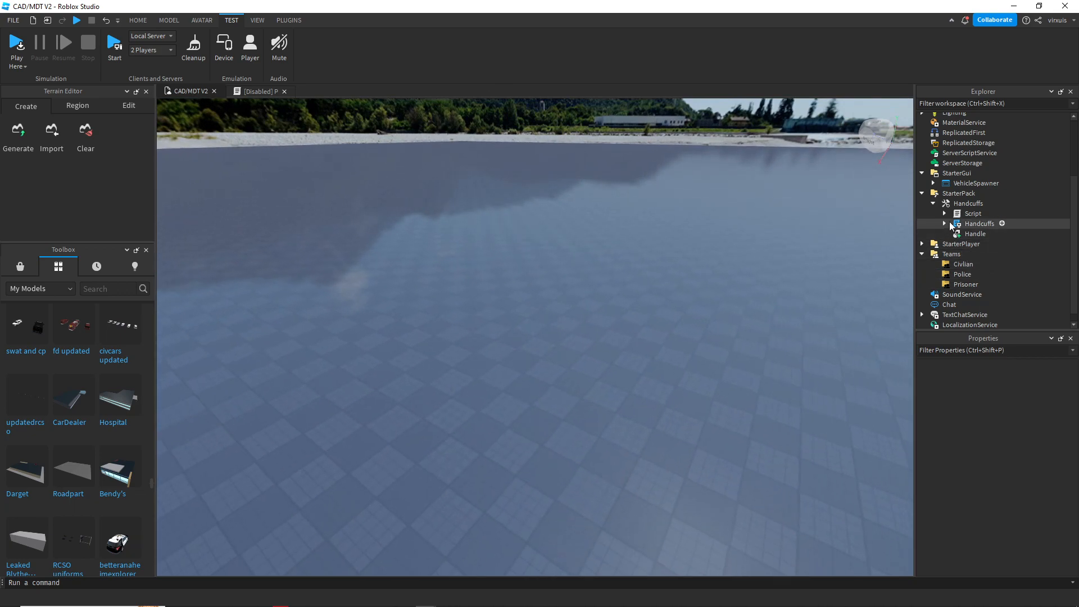
Step: Expand the Handcuffs tool in Explorer to reach its reason ScreenGui
left_click(944, 223)
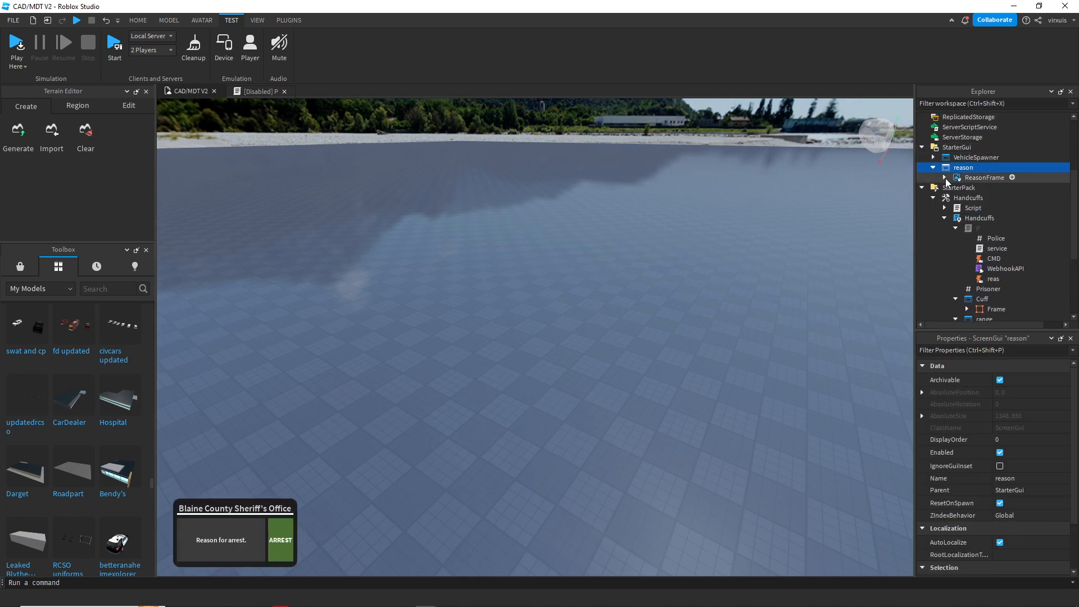
Step: Resize the ReasonFrame and copy the ARREST button's UICorner rounding
left_click(945, 178)
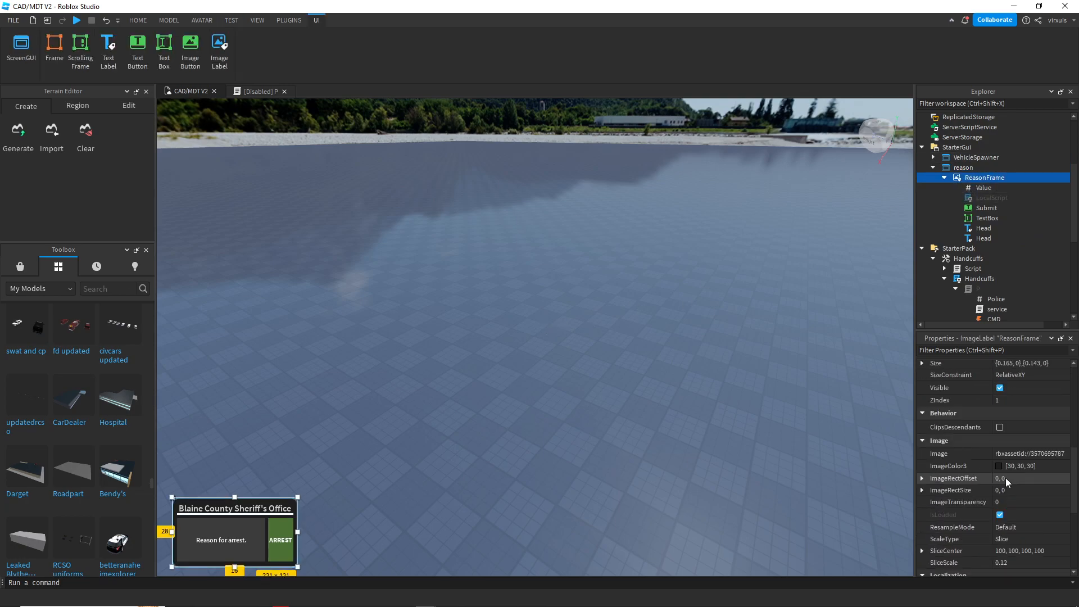
left_click_drag(292, 530, 324, 530)
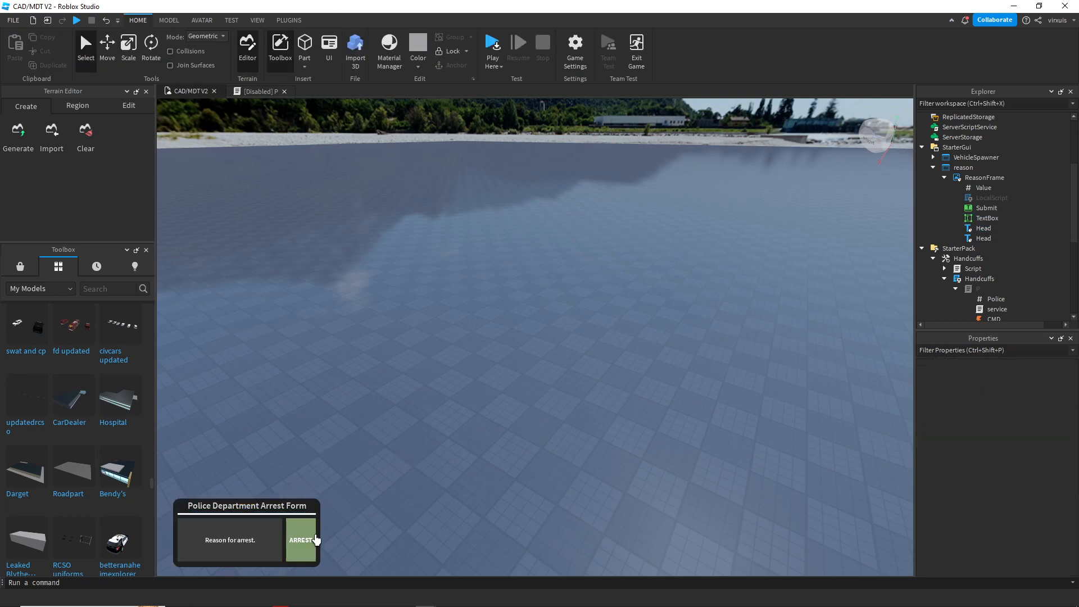
left_click(986, 208)
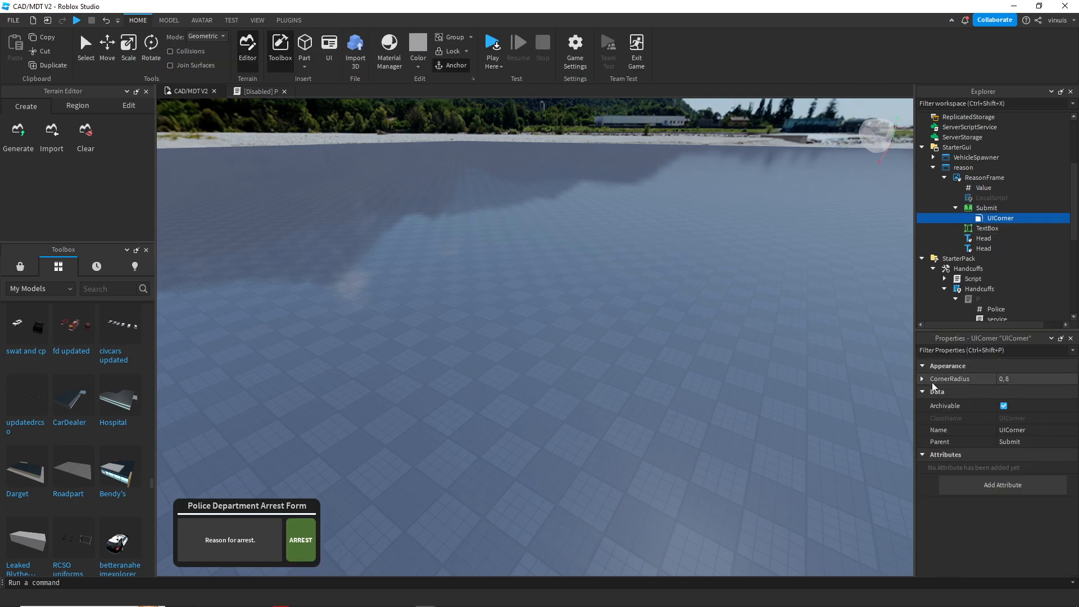
left_click(922, 379)
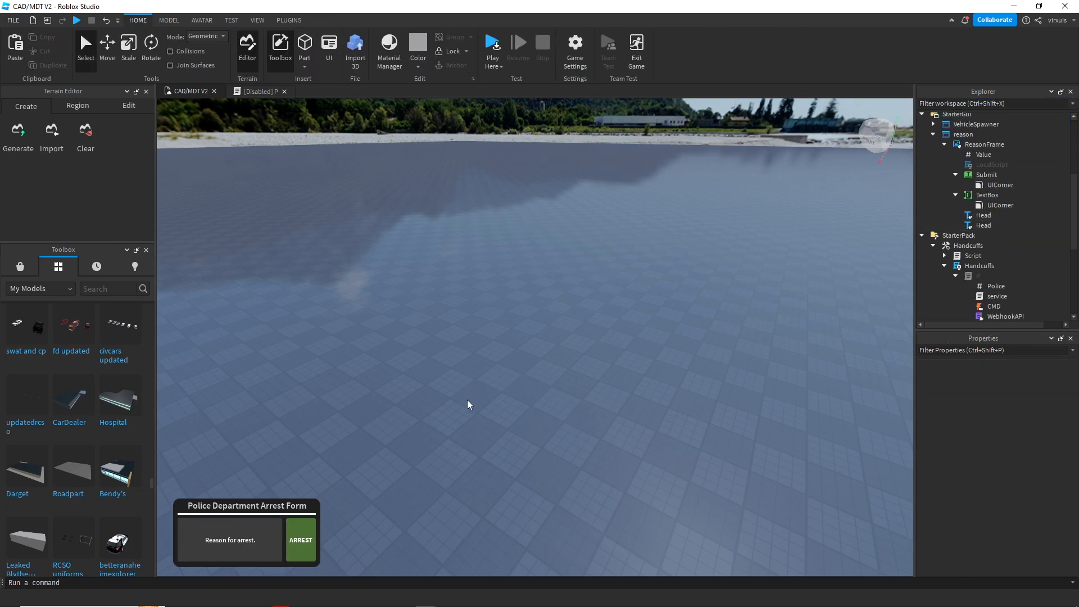
Step: Select the whole arrest form and adjust its BackgroundTransparency
left_click(984, 144)
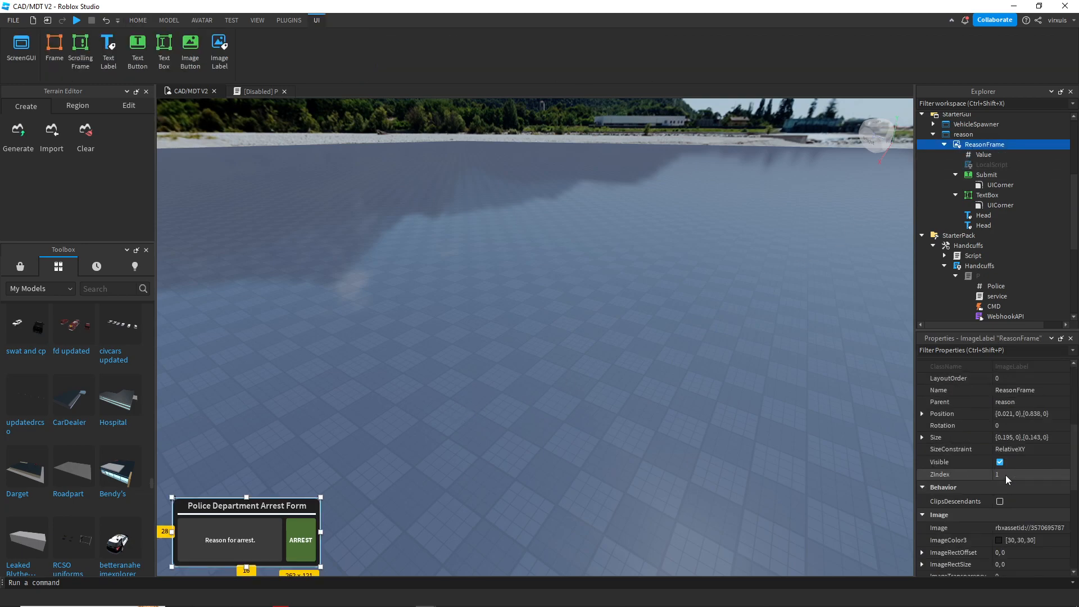
left_click(1029, 528)
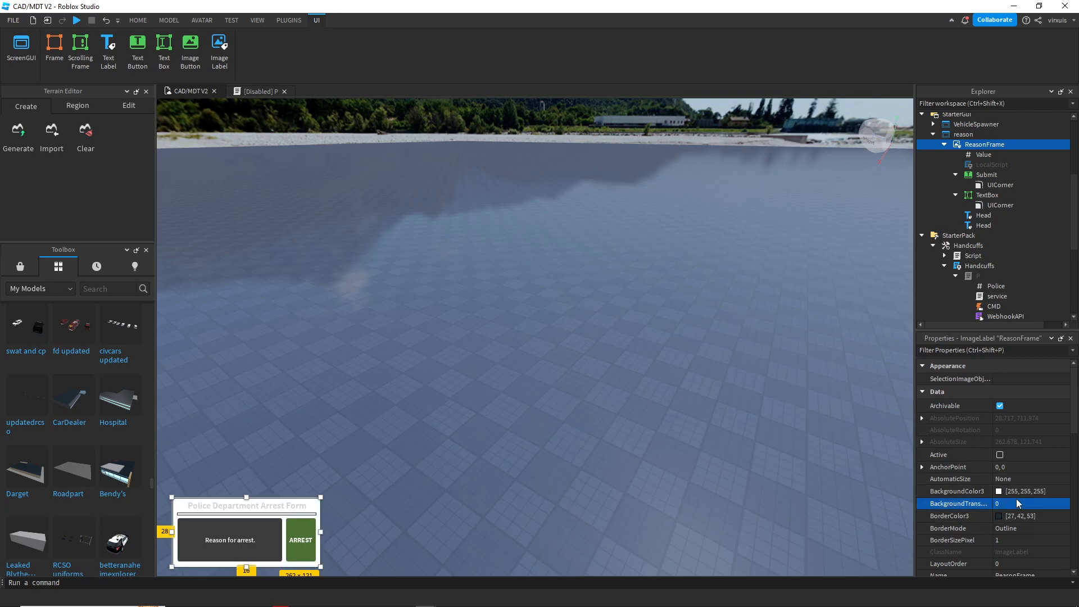
left_click(1025, 492)
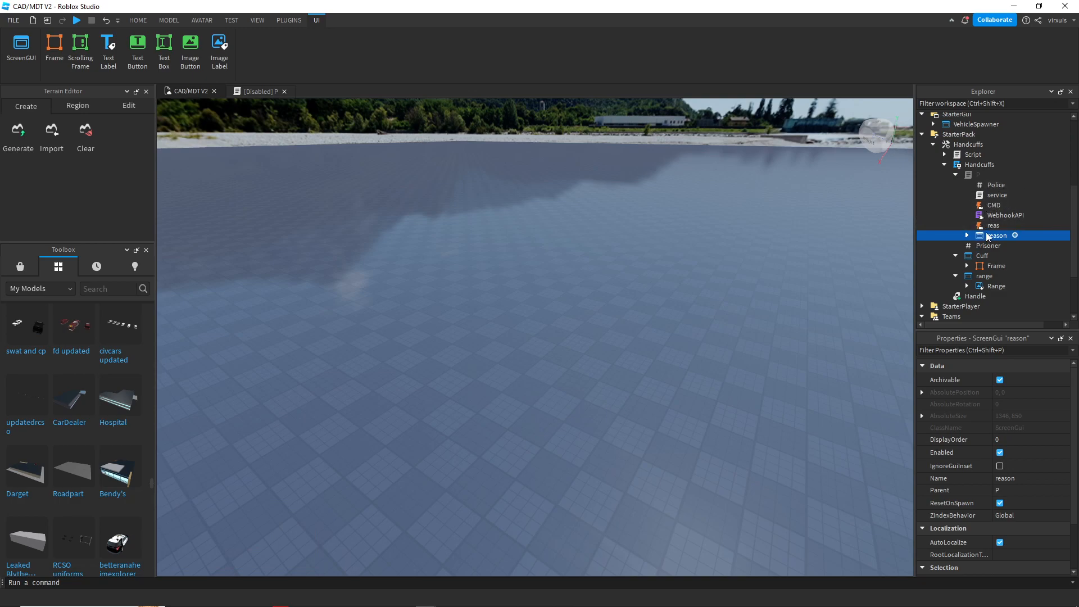
Step: Start a new 2-player Local Server test from the TEST controls
left_click(138, 20)
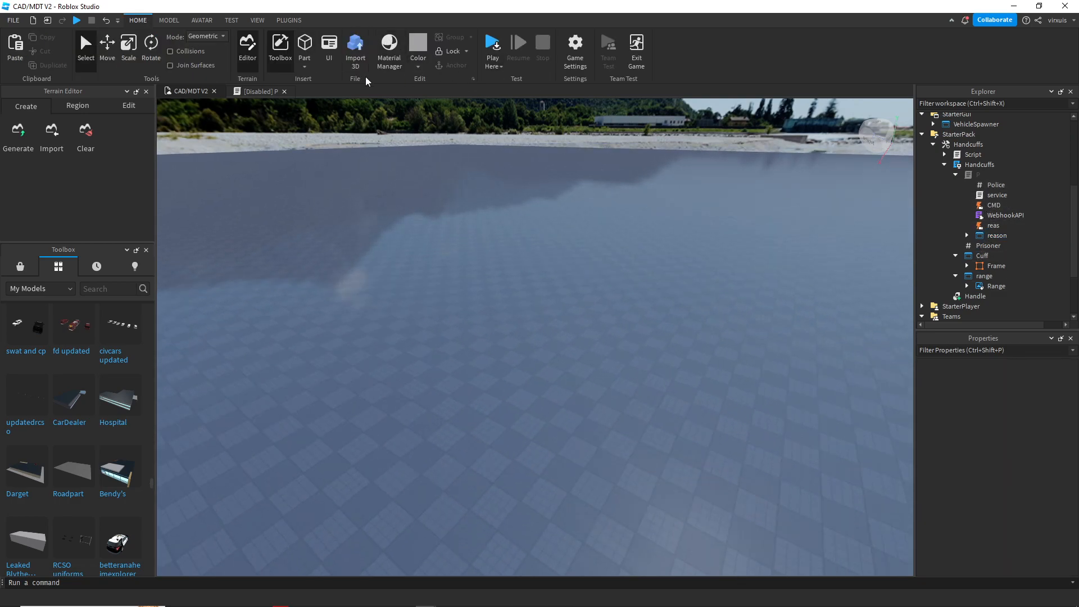
left_click(231, 21)
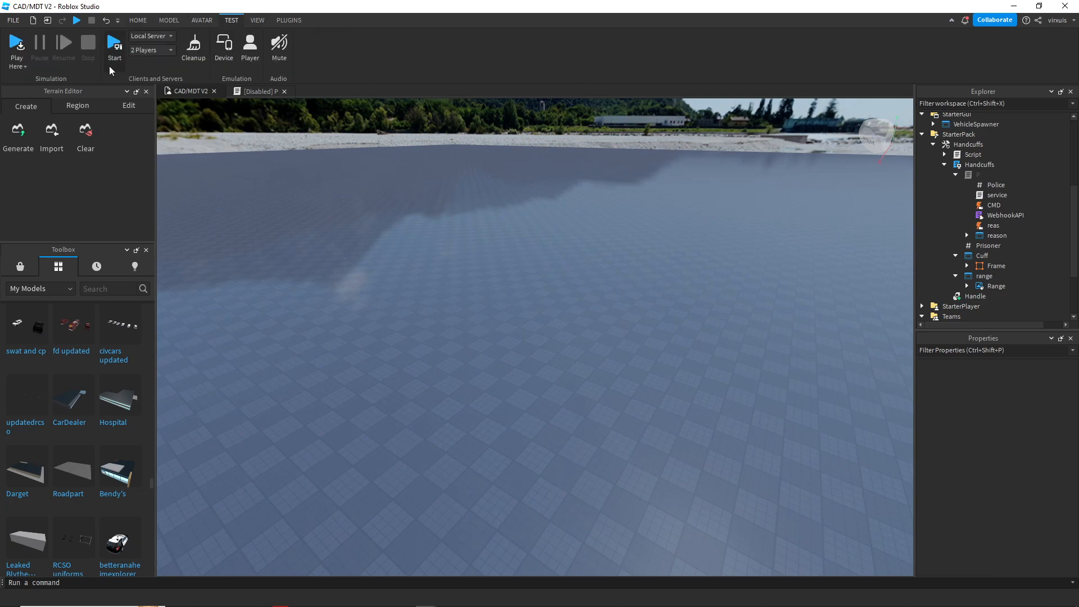
mouse_move(524, 376)
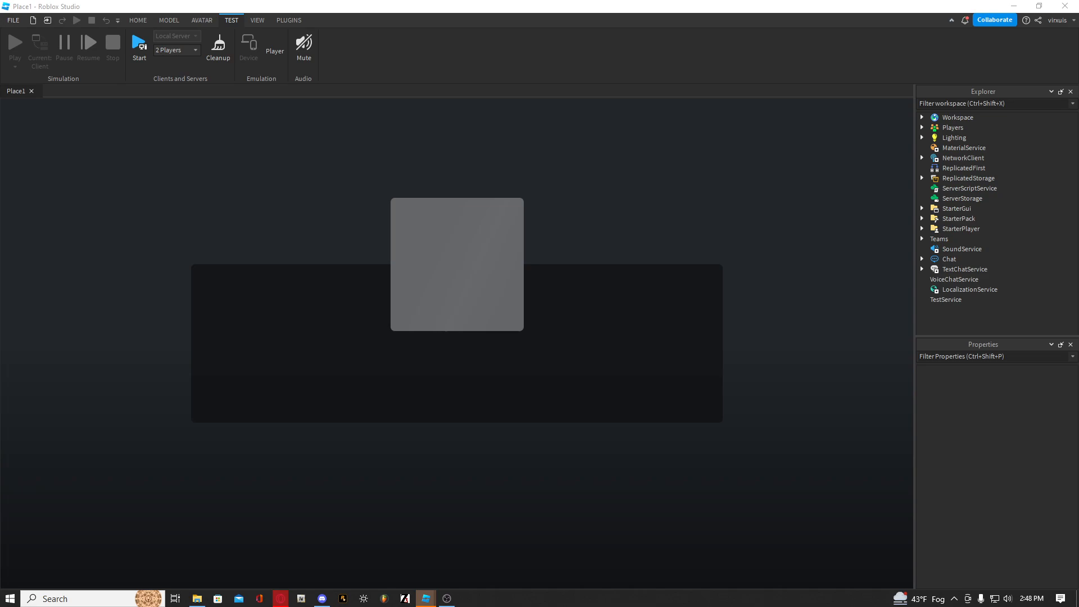
left_click(139, 43)
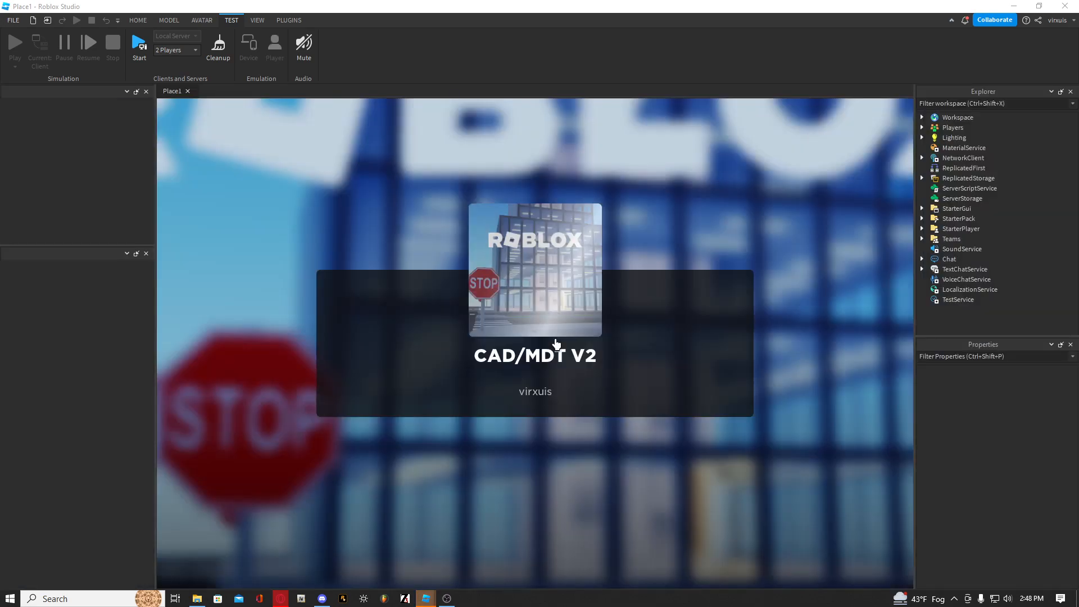